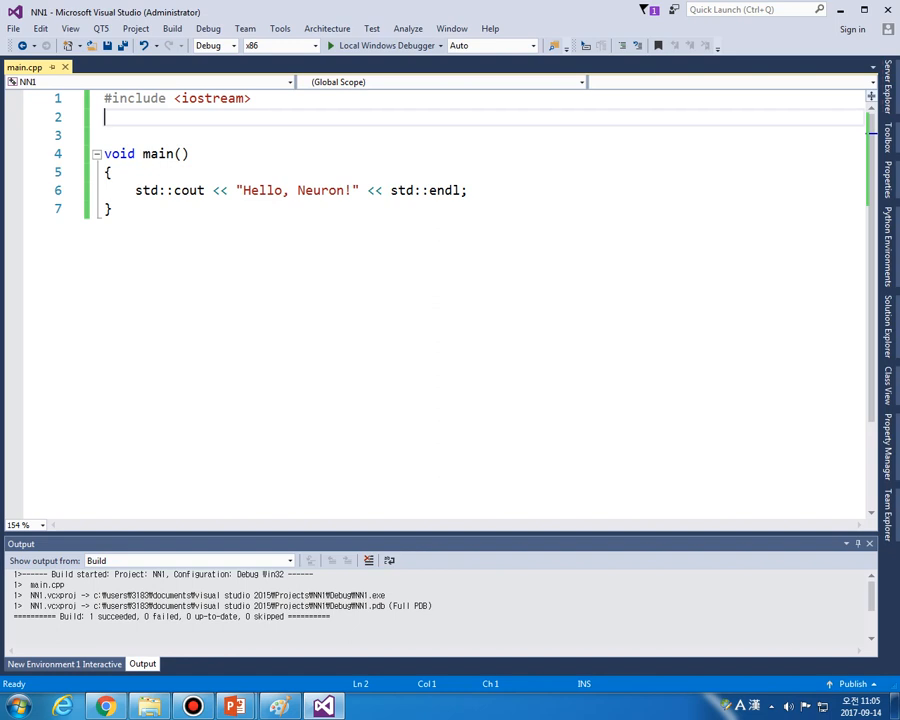
- Declare class Neuron above main with public float w_, b_ and a 'one layer' comment
key("enter")
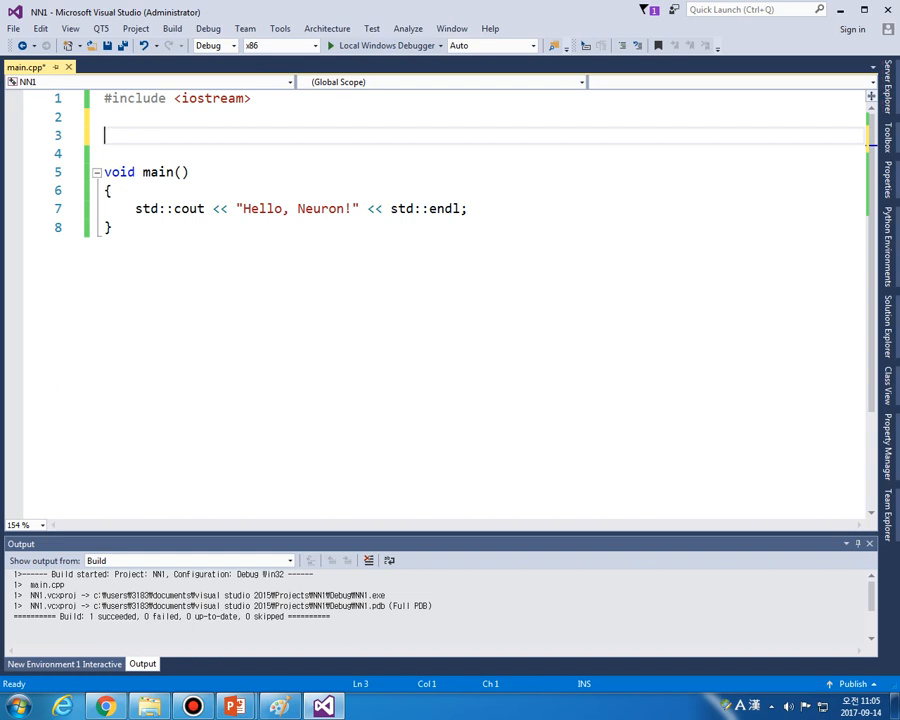
type("class Neuron")
type("p")
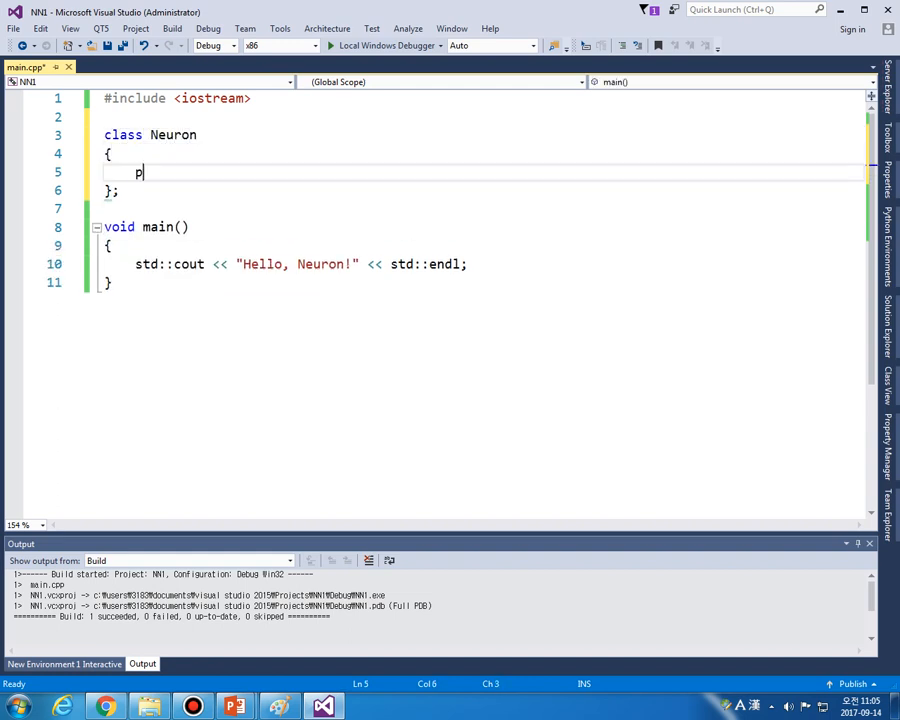
type("ublic:")
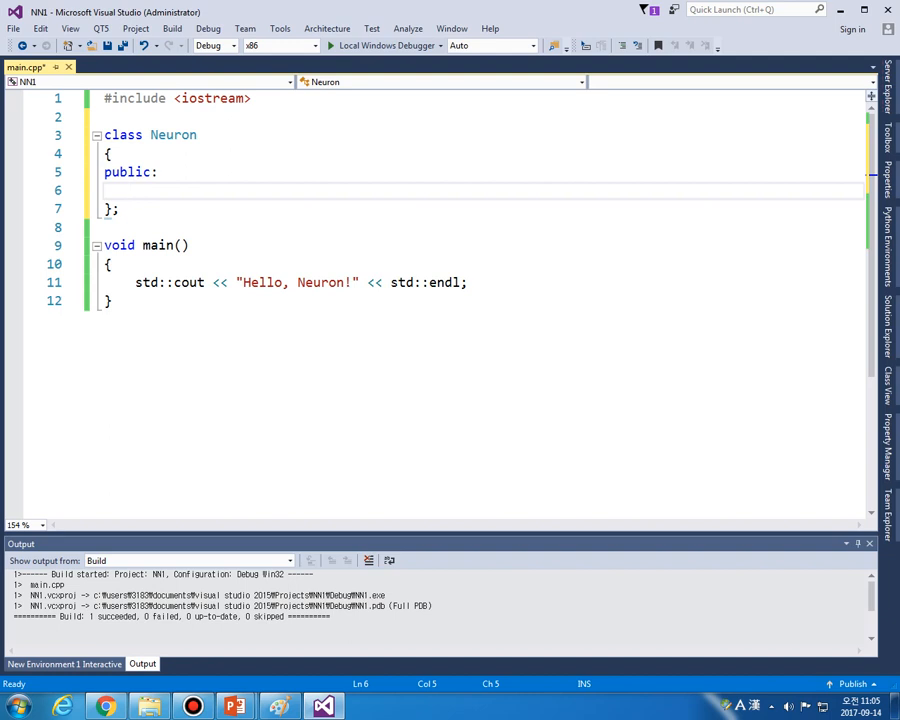
type("float w_")
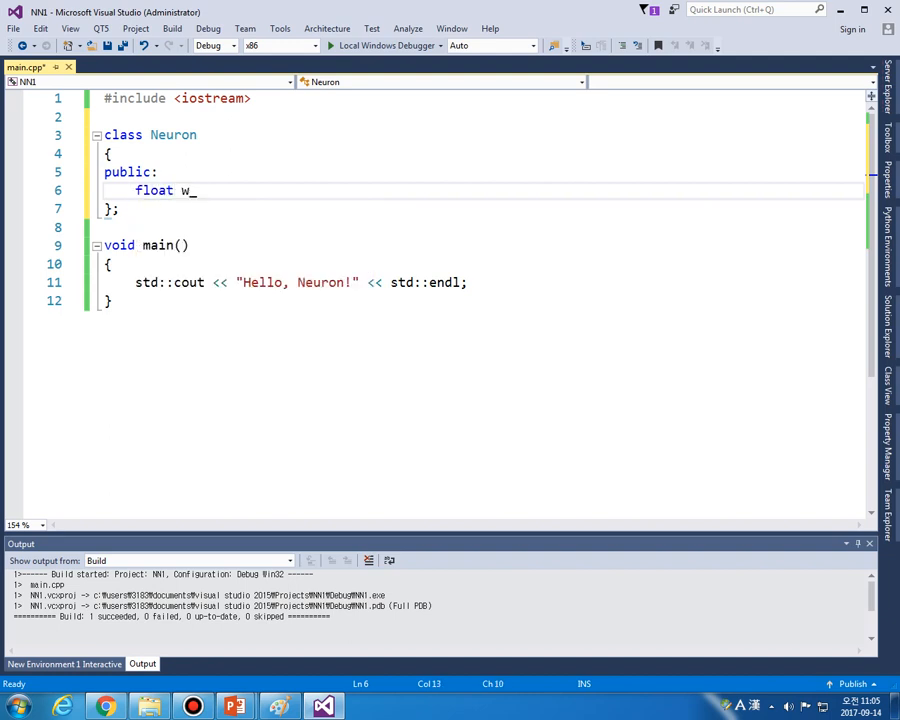
type(", b_;")
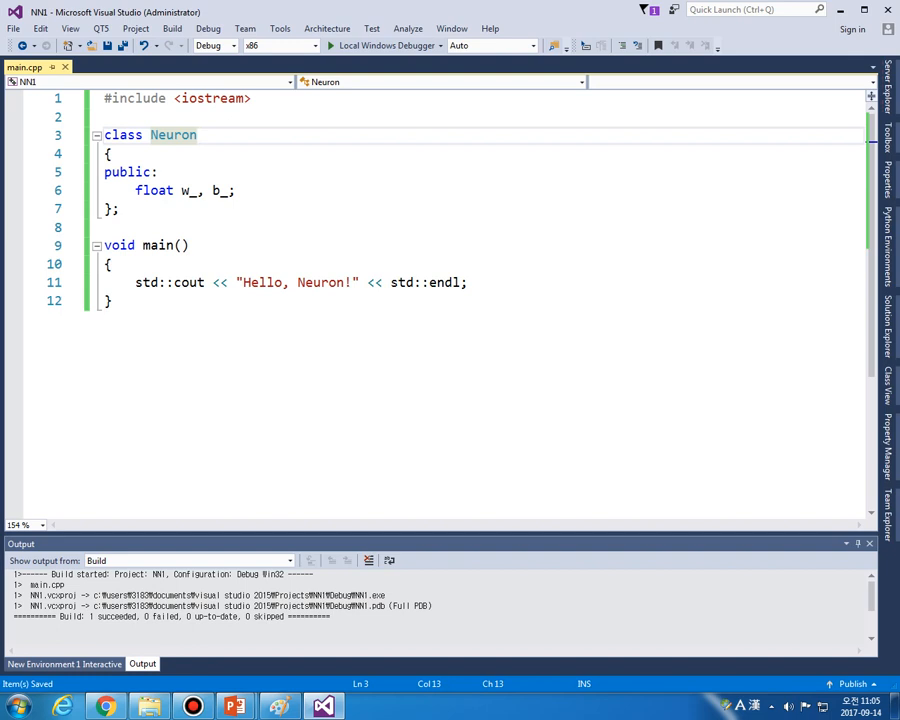
type("// one layer (a set of Neurons")
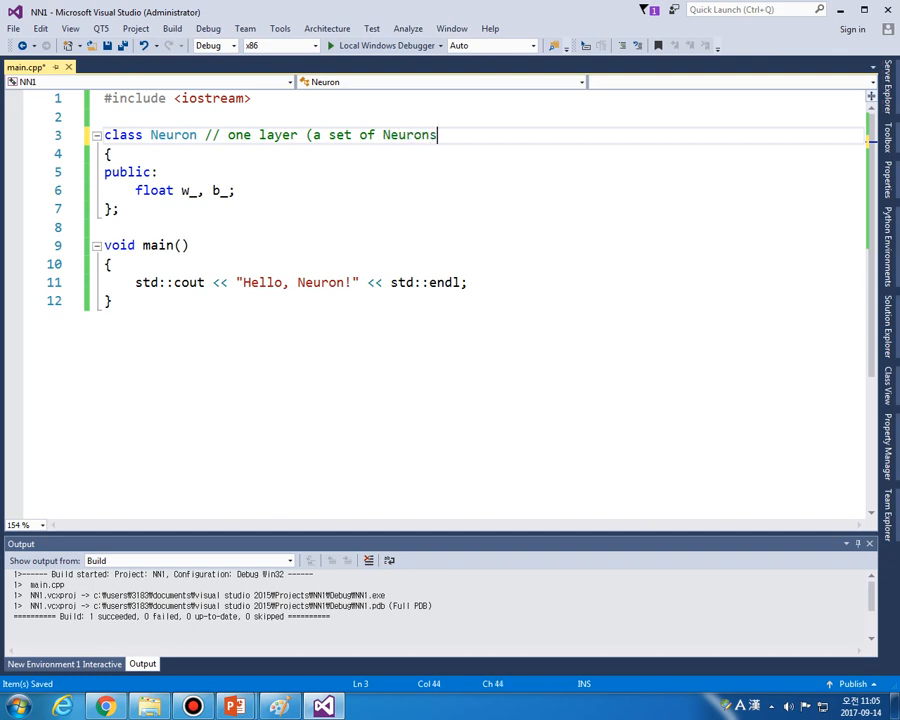
type(")")
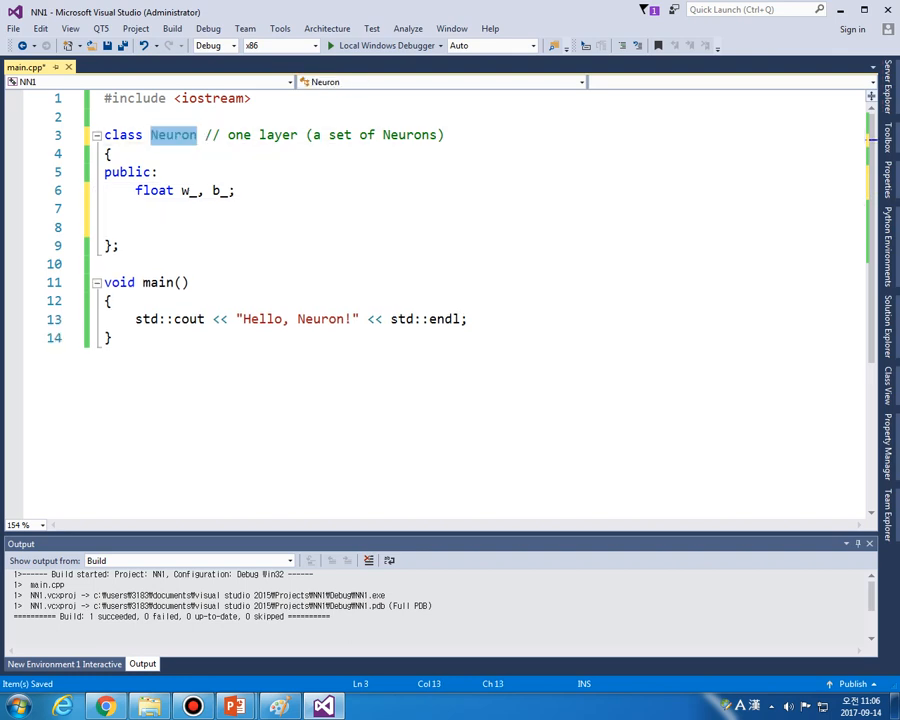
- Add the constructor Neuron() : w_(2.0), b_(1.0) {} to the Neuron class
type("Neuron()")
type(": w")
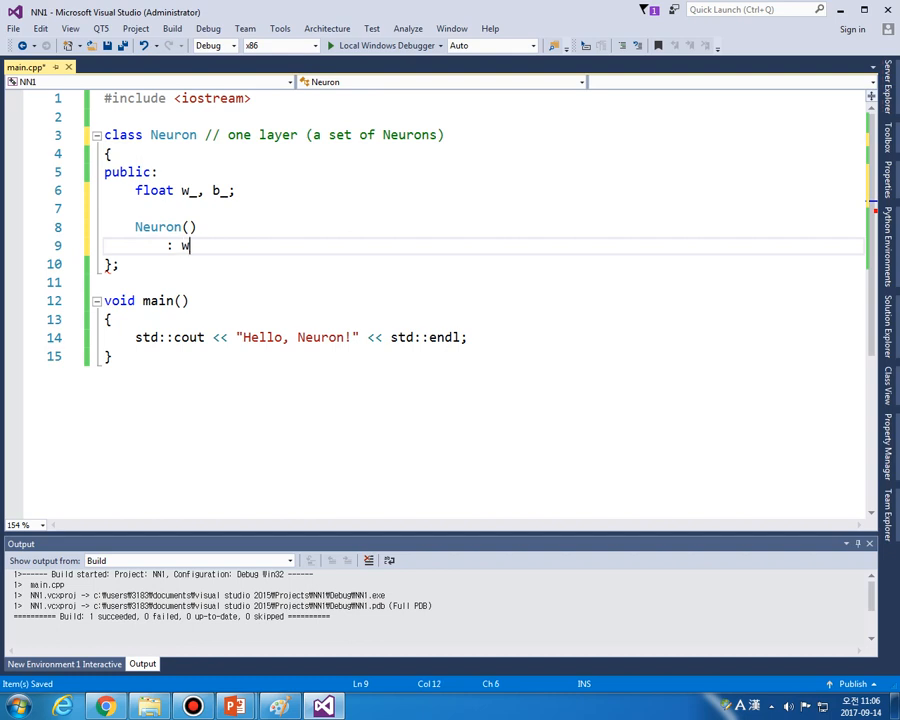
type("_()")
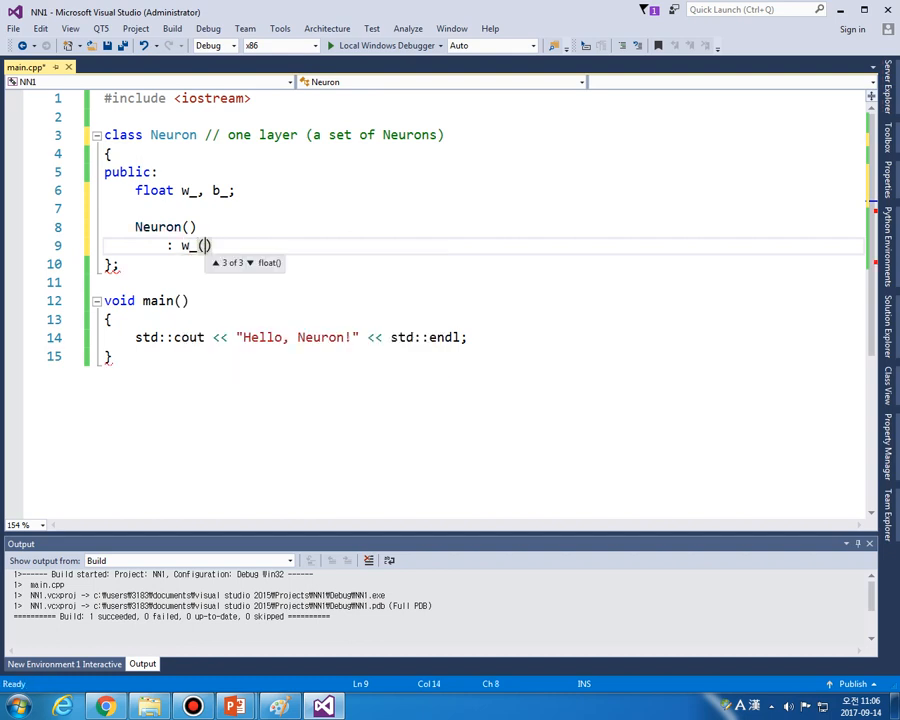
type("2.")
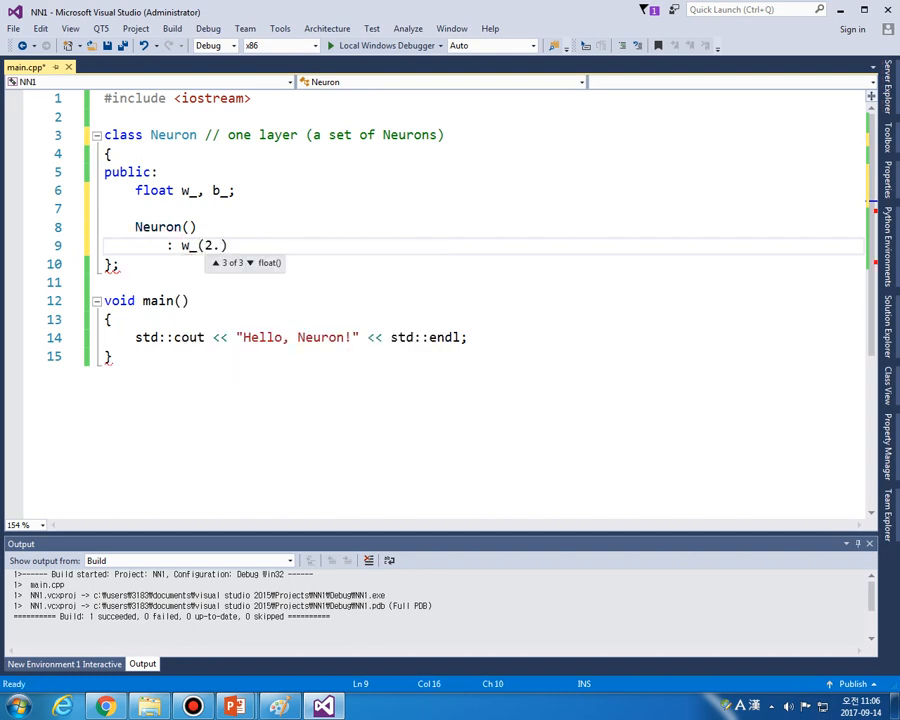
type("0)")
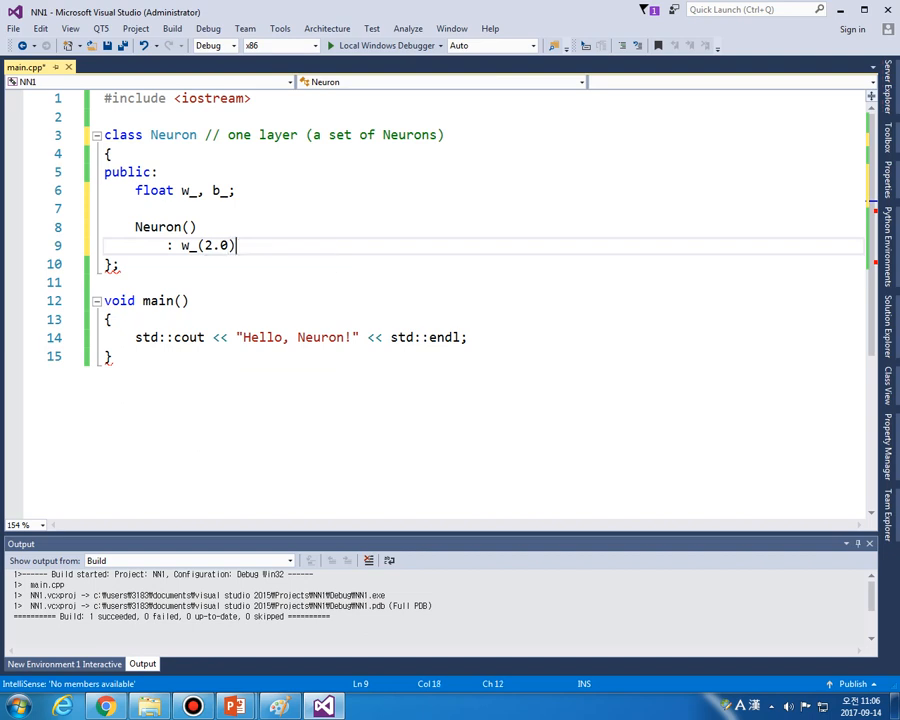
type(", b_(1.)")
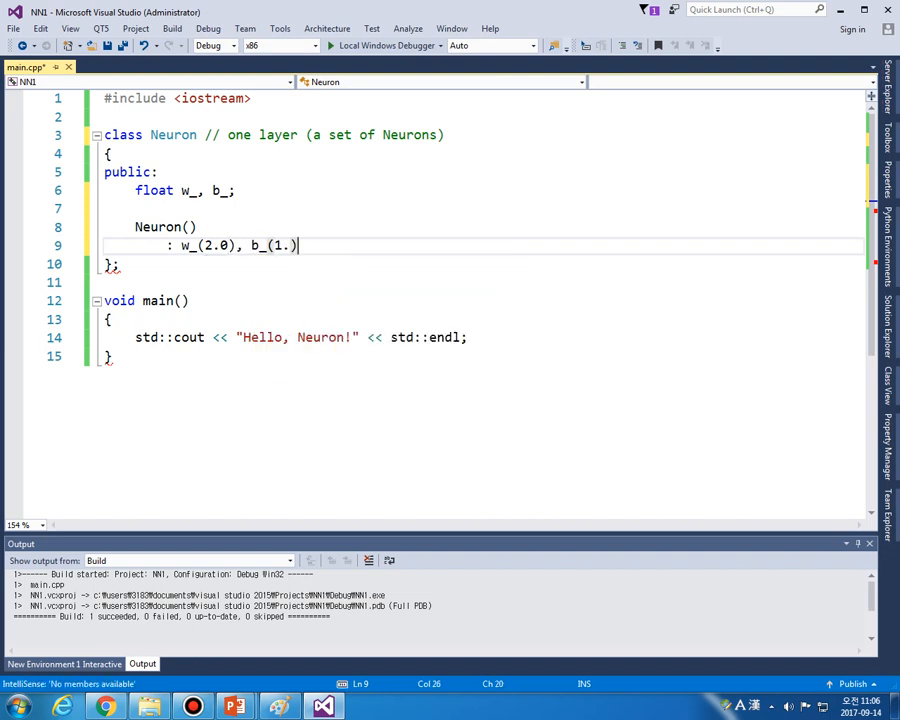
type("0")
type("{")
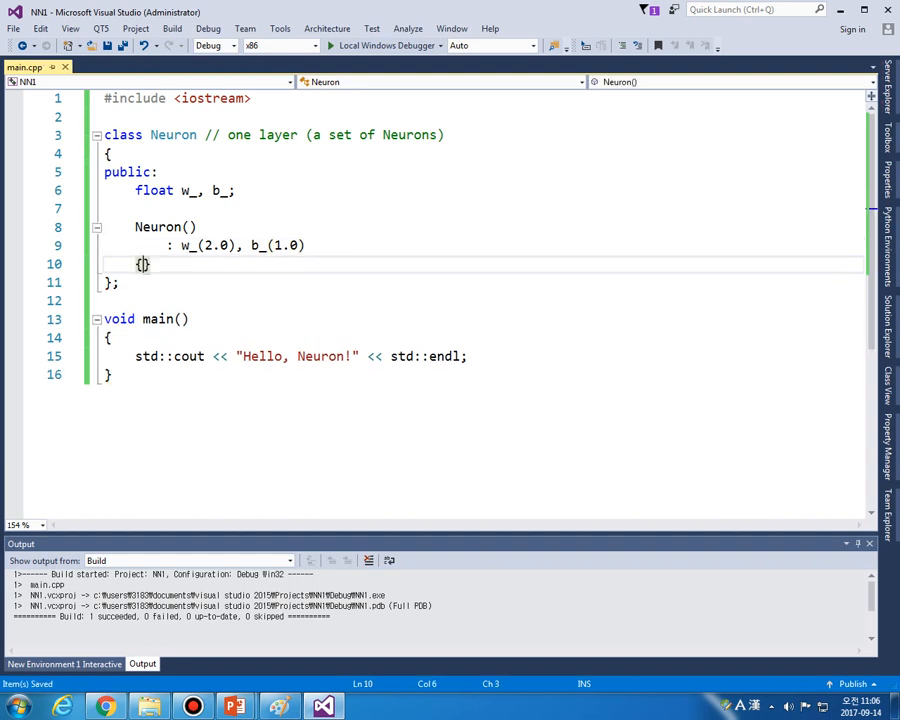
type("}")
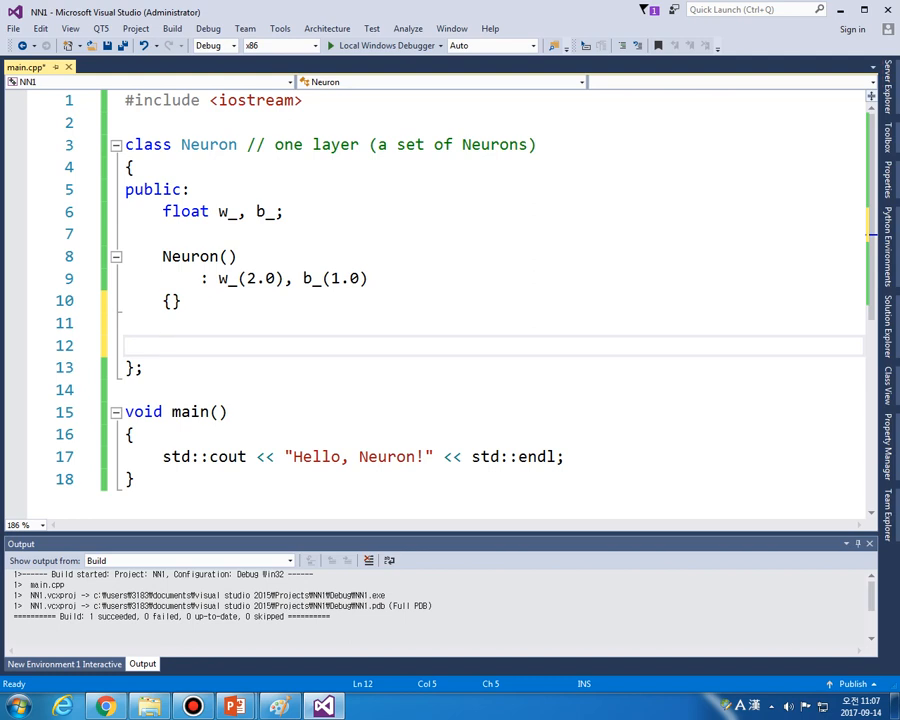
- Declare a float proForward(const float& x) method in the Neuron class
type("float")
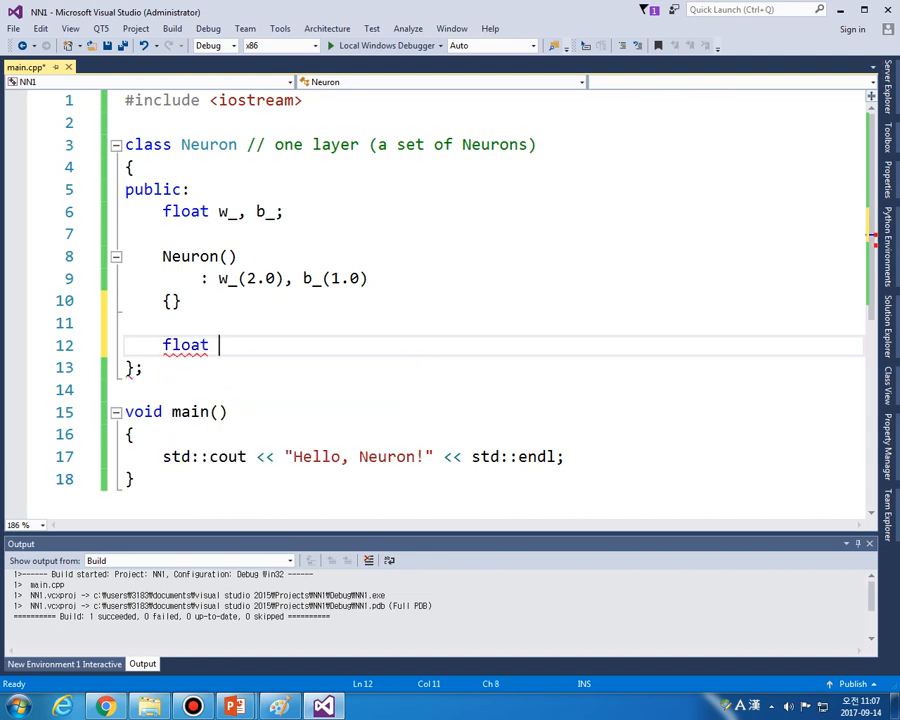
type("po")
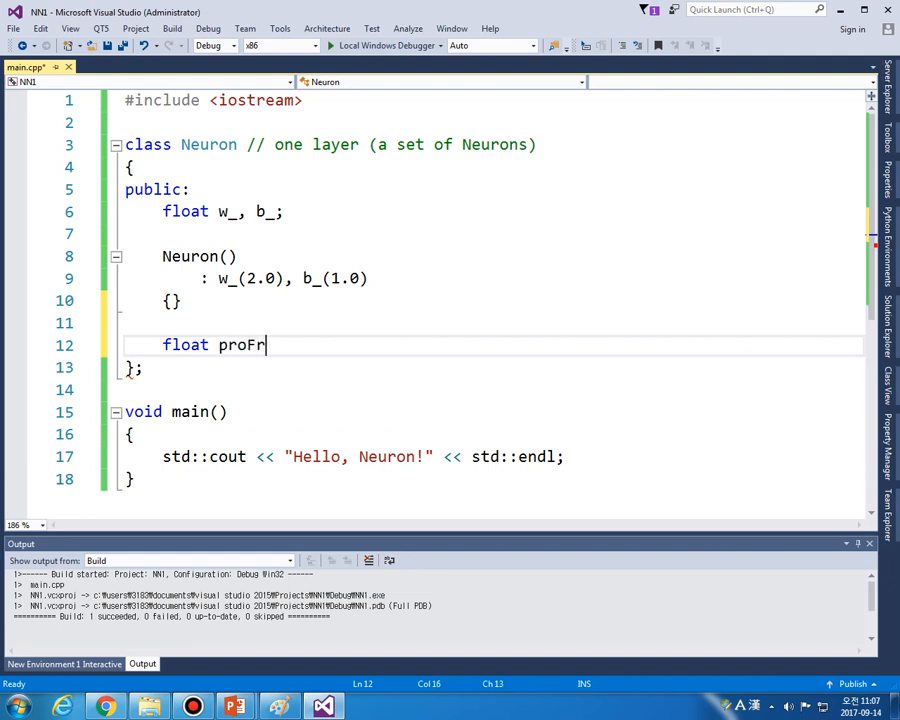
type("oward()")
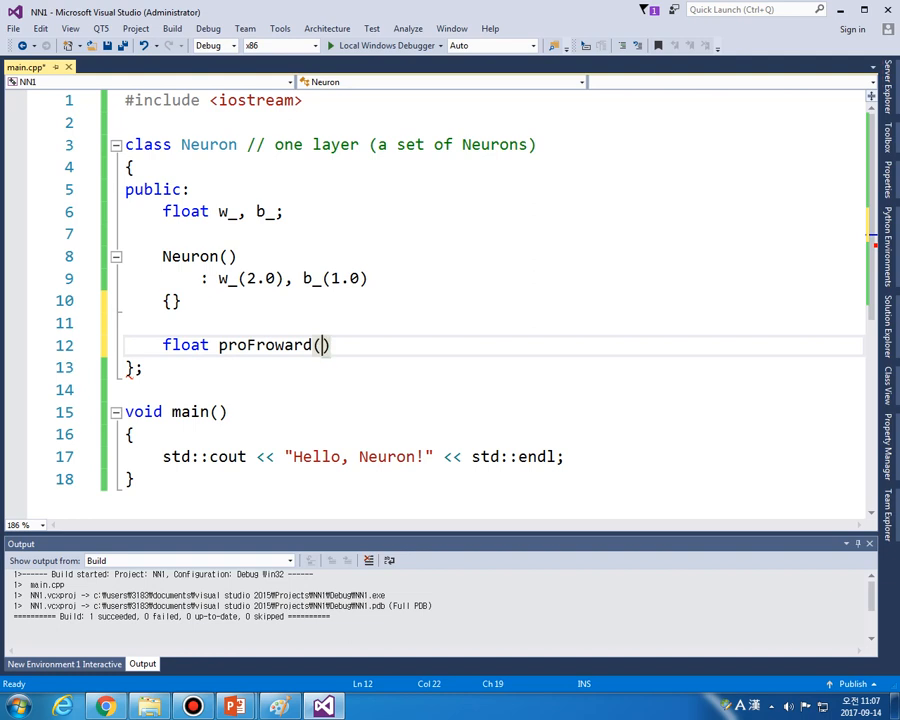
key("Backspace")
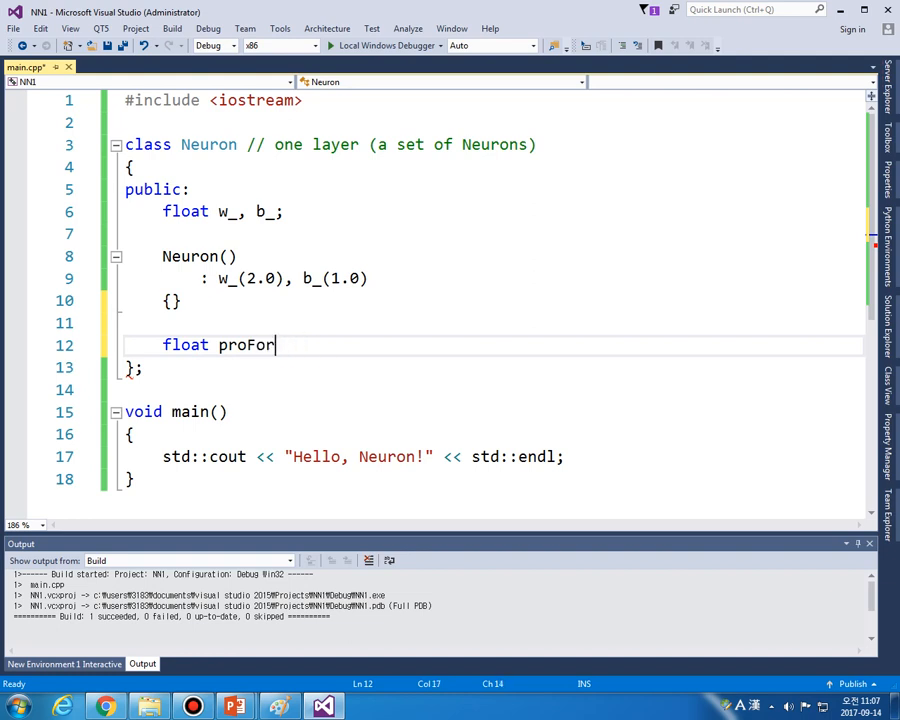
type("ward(const float")
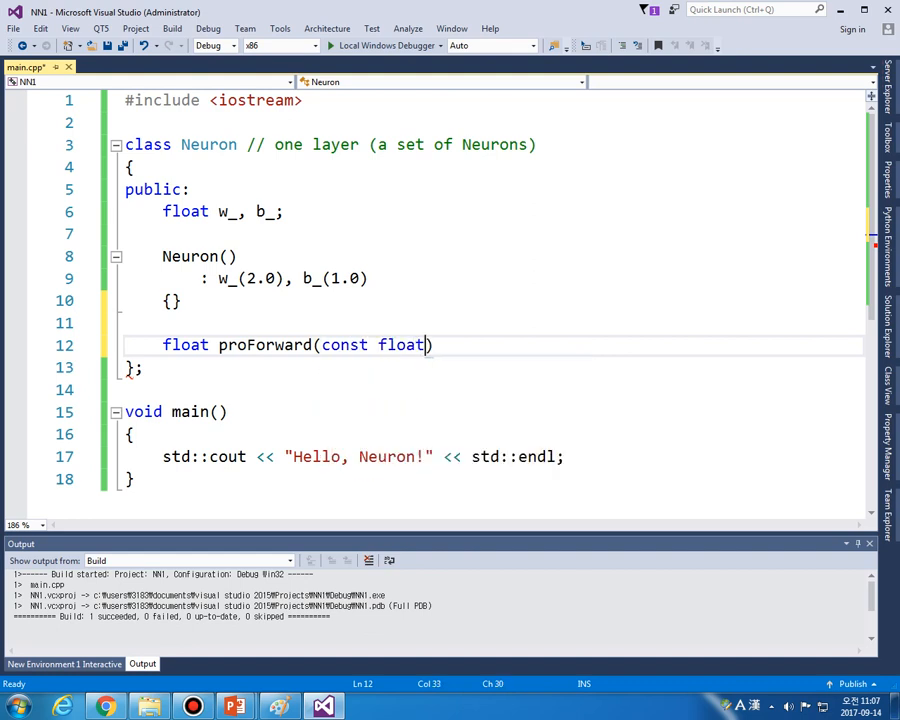
type("& x")
type("{")
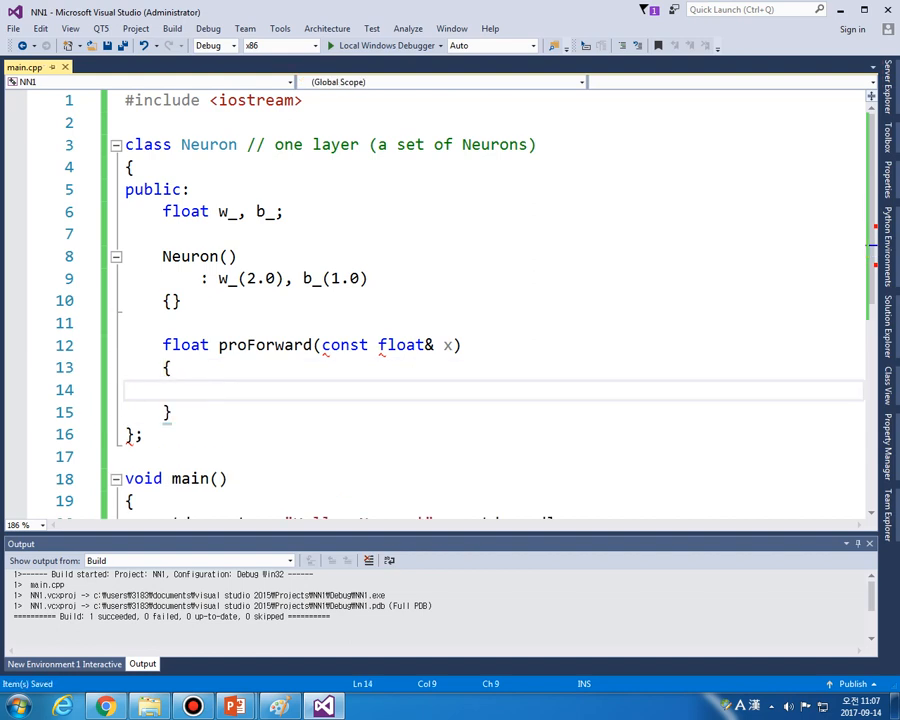
- In proForward compute const float sum = w_ * x + b_, followed by '// activation!!!'
left_click(200, 390)
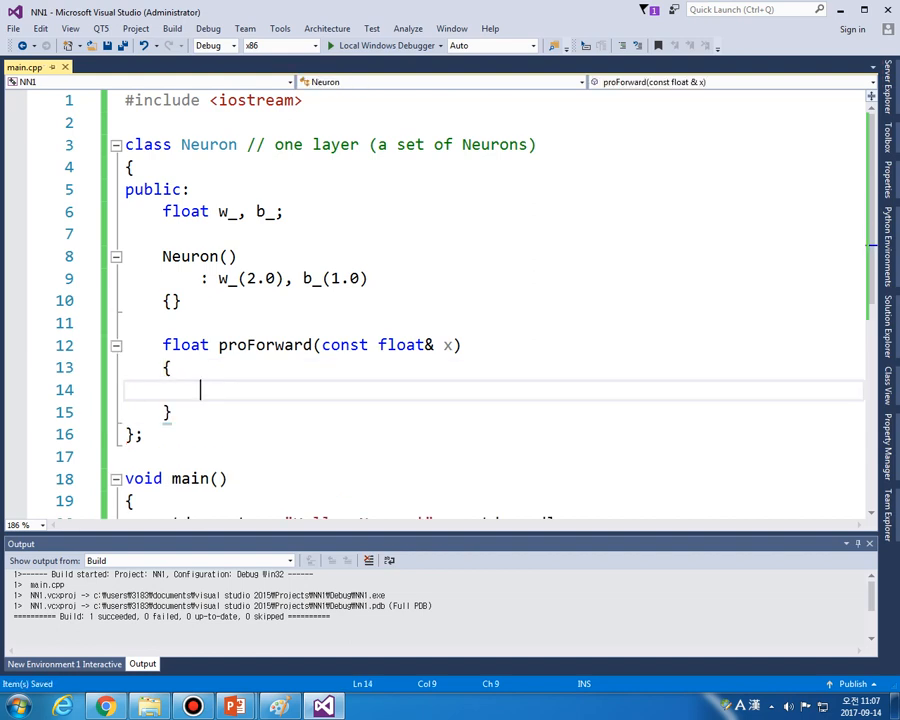
type("con")
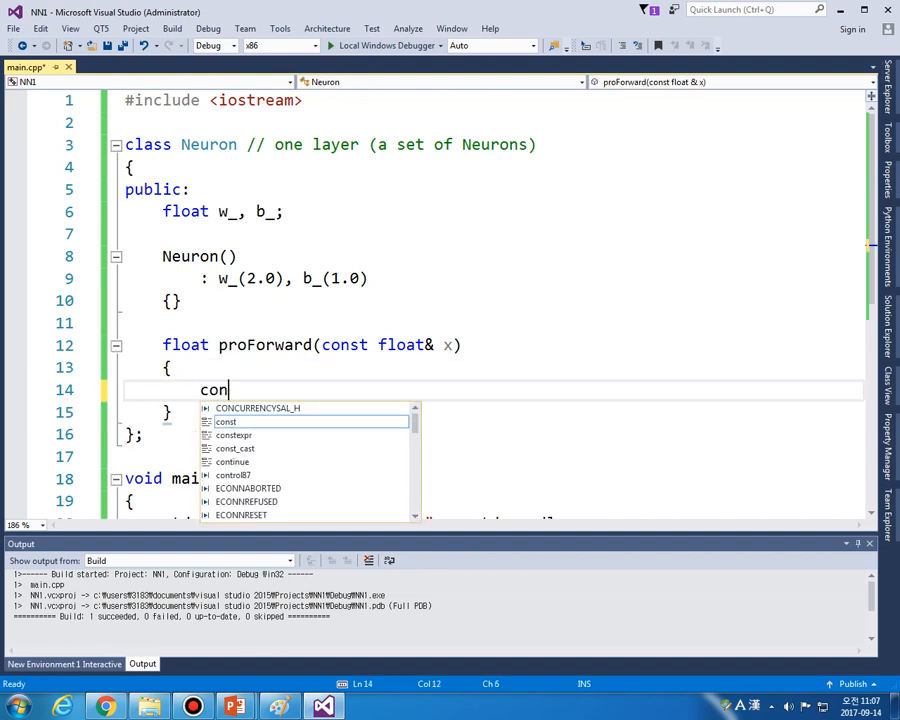
type("st float")
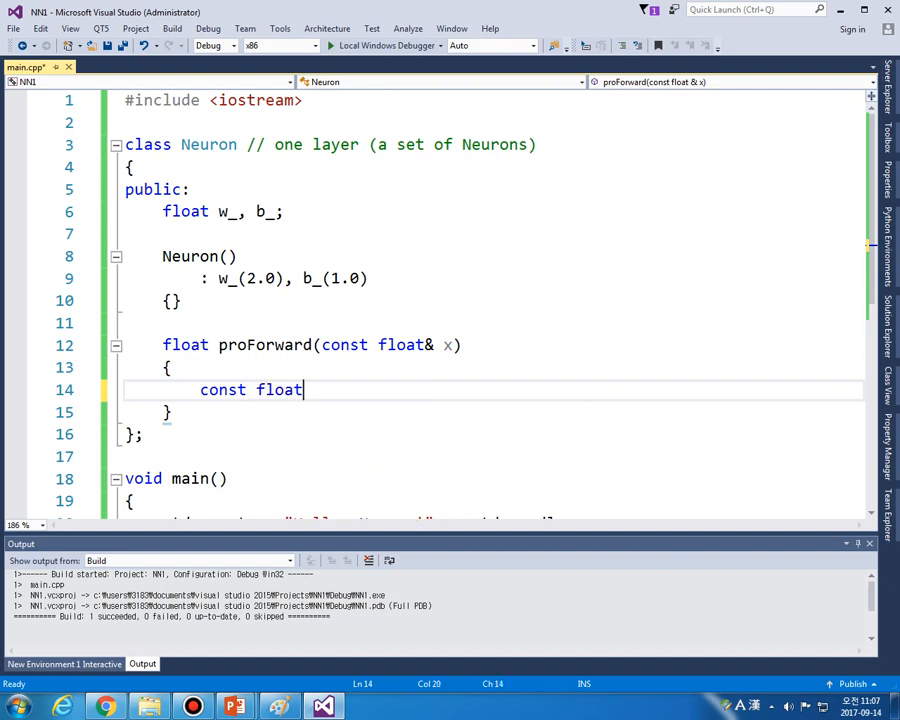
type("sum")
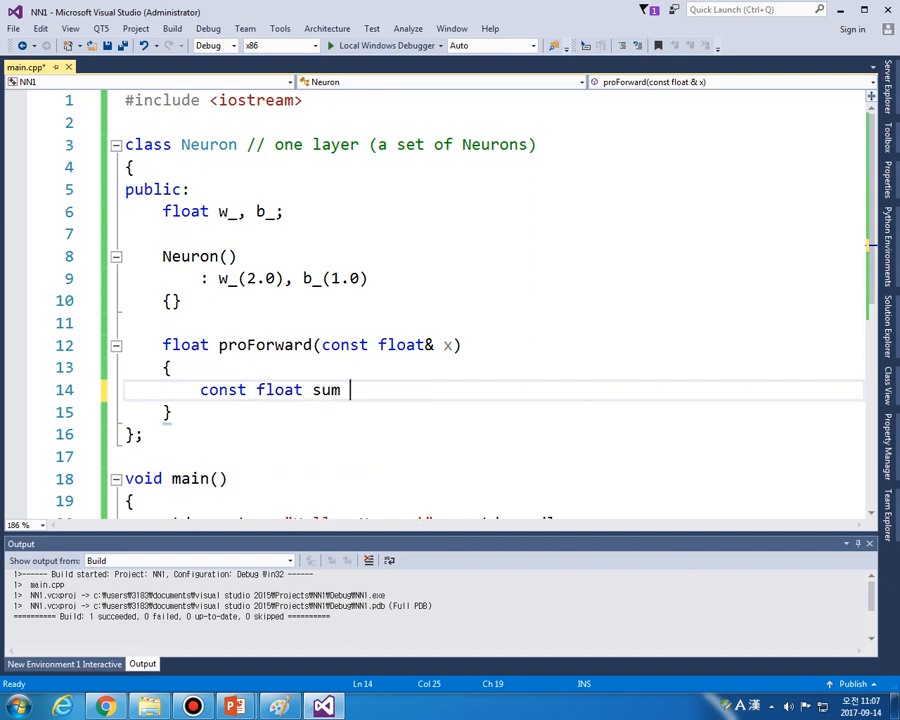
type("= w")
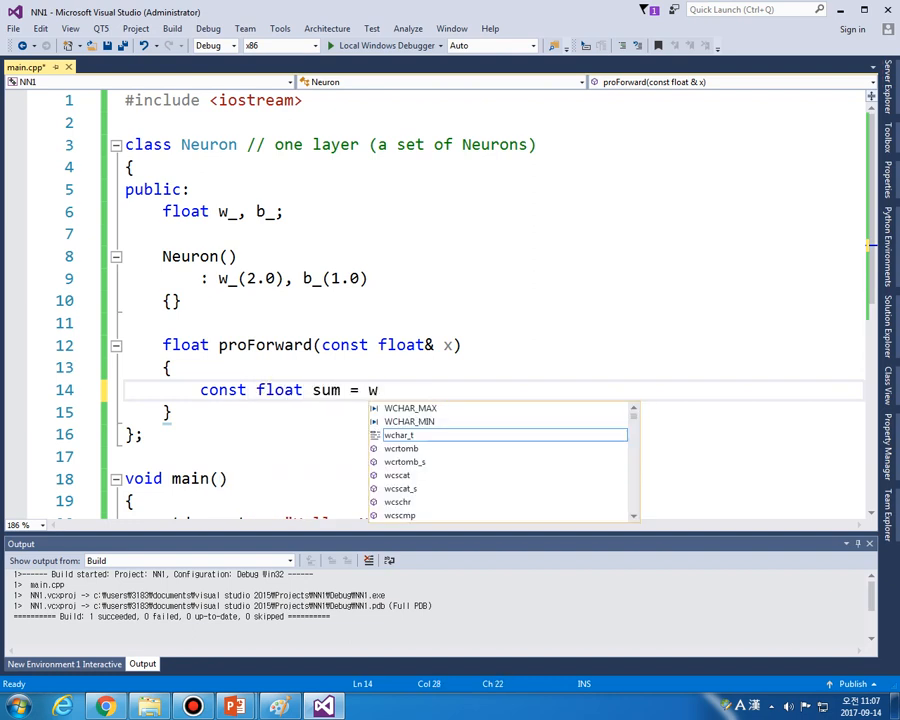
type("_ * x + b_;")
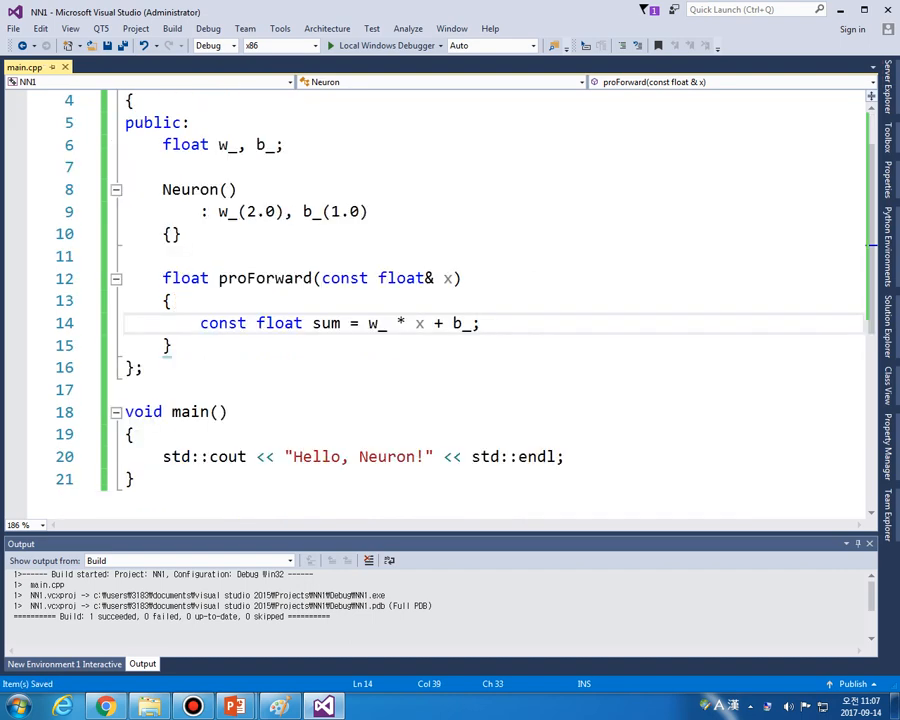
key("enter")
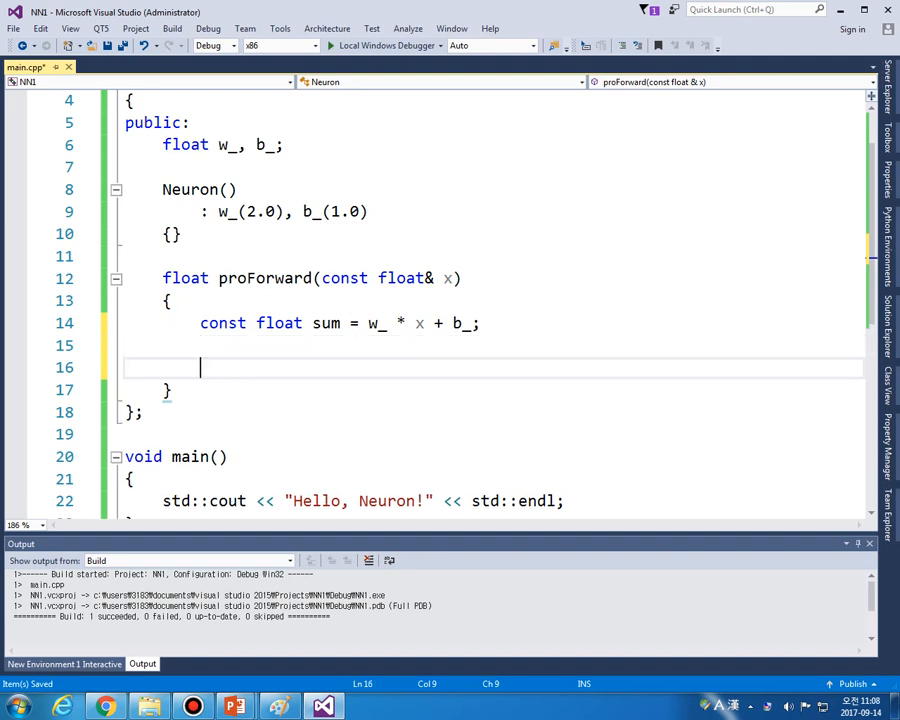
type("// ac")
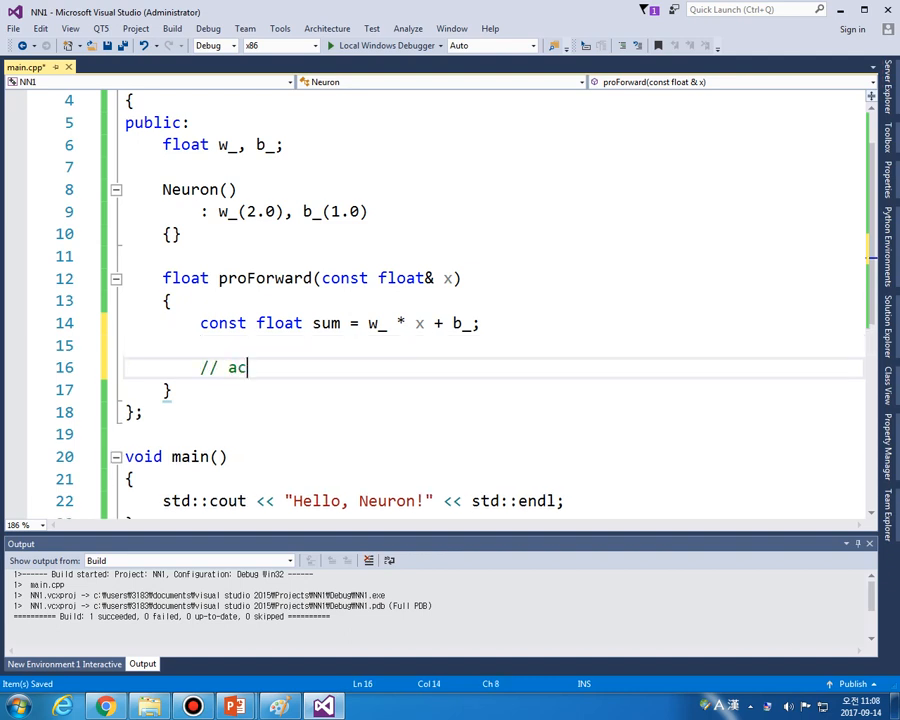
type("tivation!")
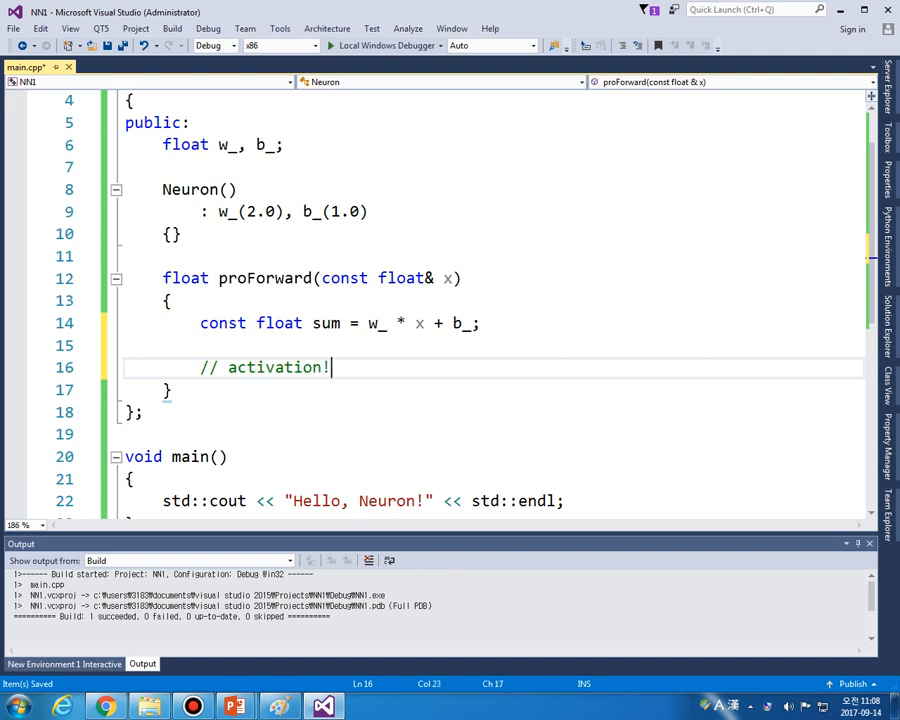
type("!!")
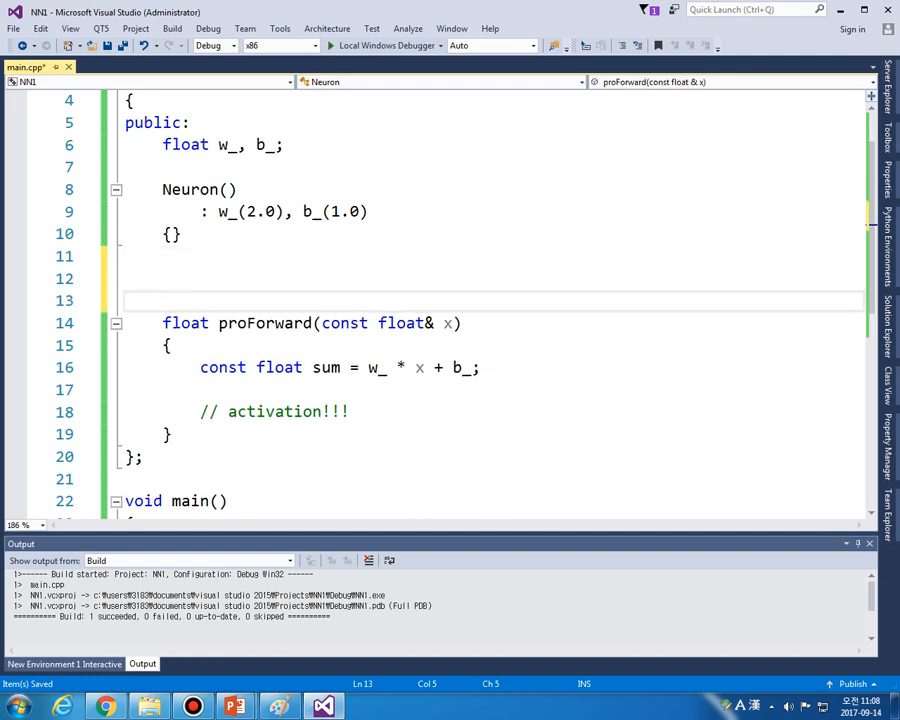
- Add an identity activation function comment and getActIdentity returning x, fixing the 'retrun' typo
type("//")
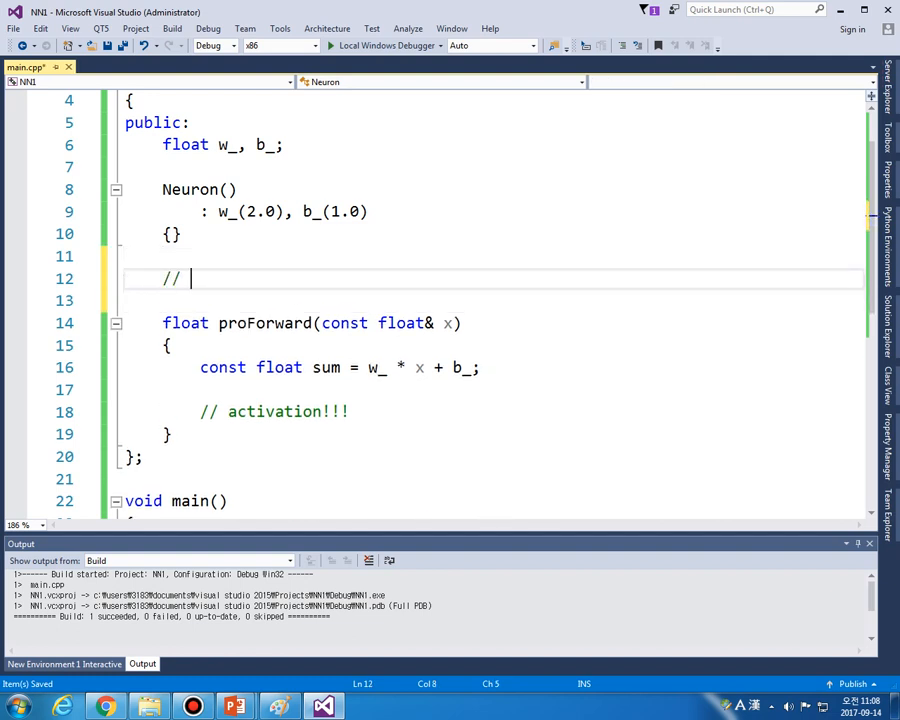
type("in")
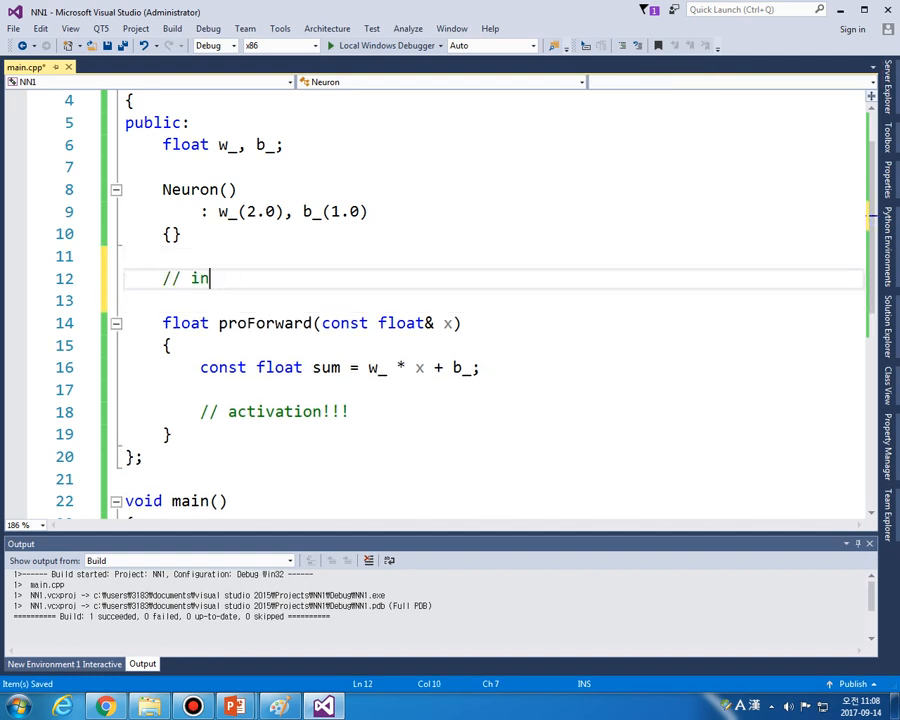
type("dentity")
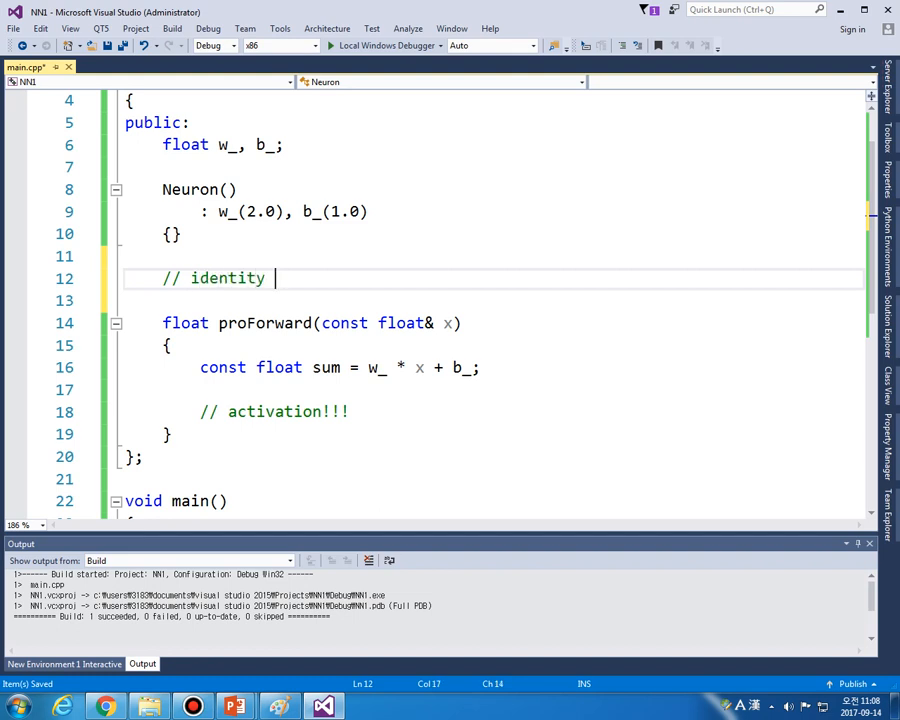
type("activation funct")
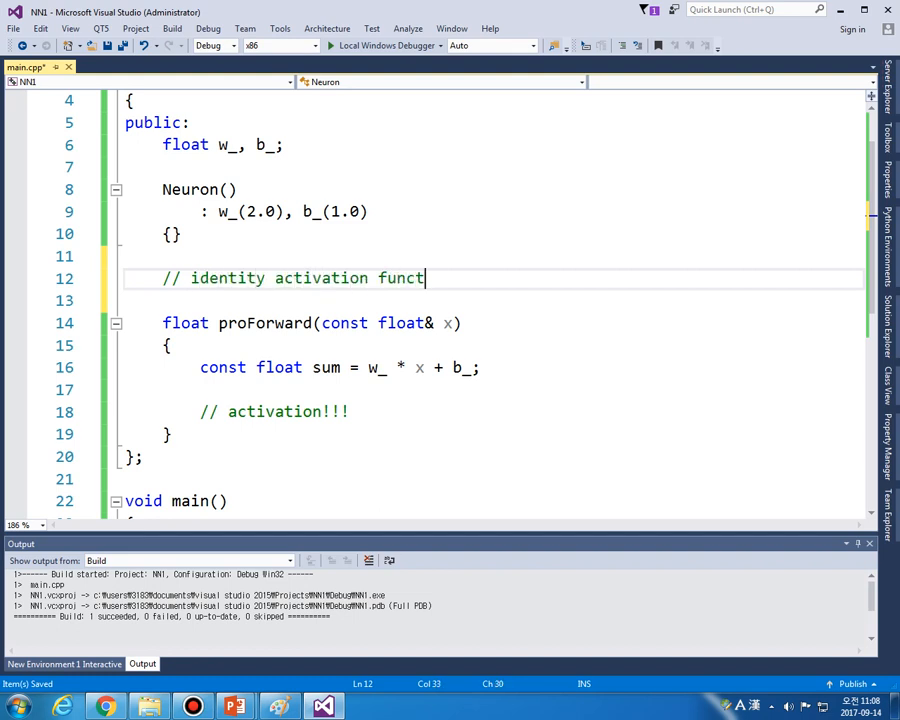
type("ion")
type("float get")
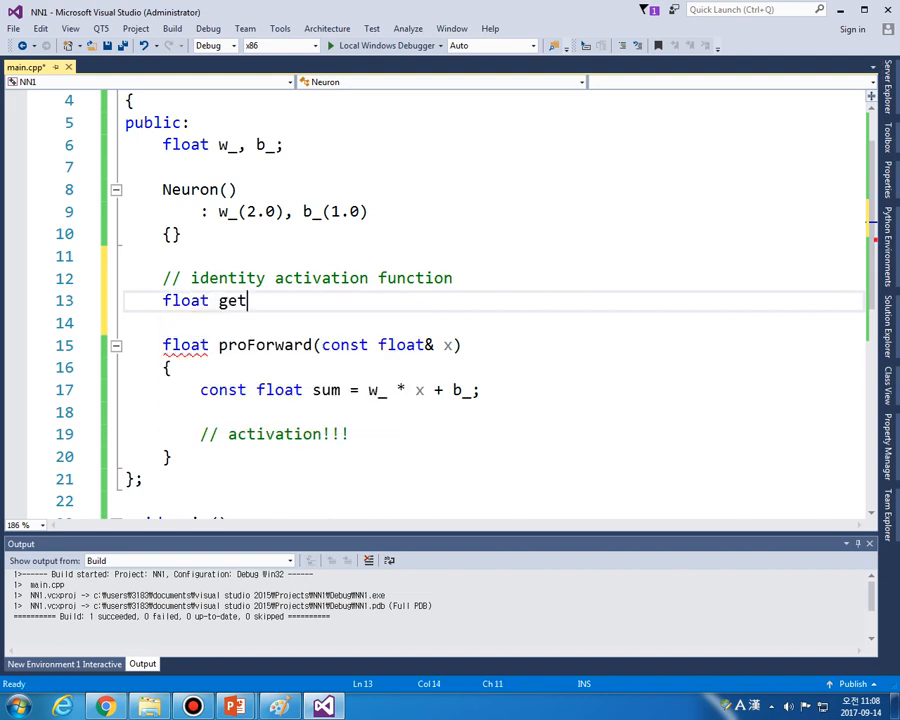
type("ac")
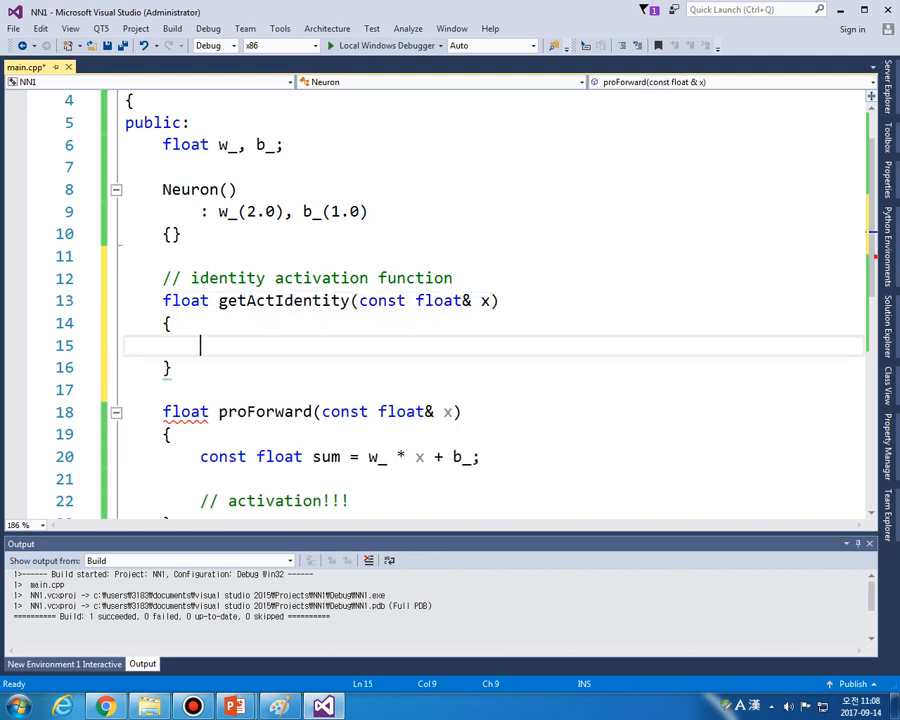
type("retrun x")
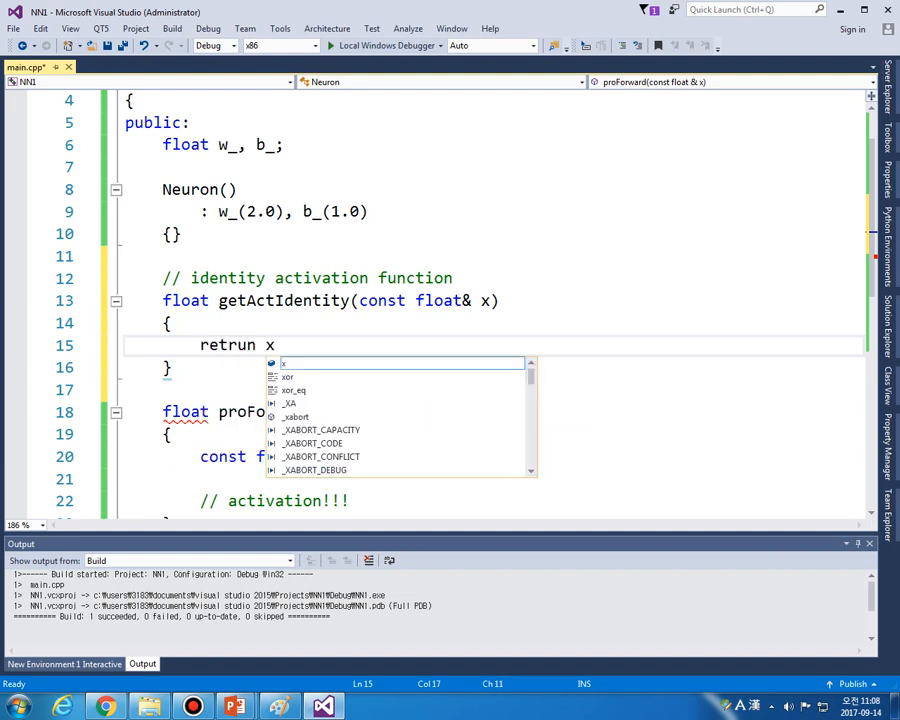
type(";")
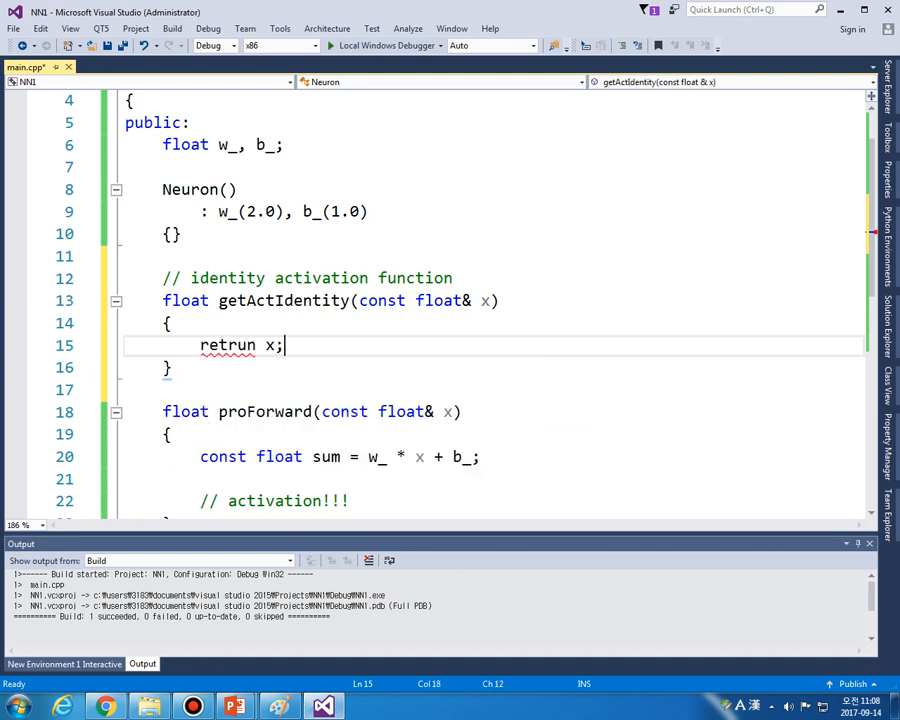
double_click(228, 345)
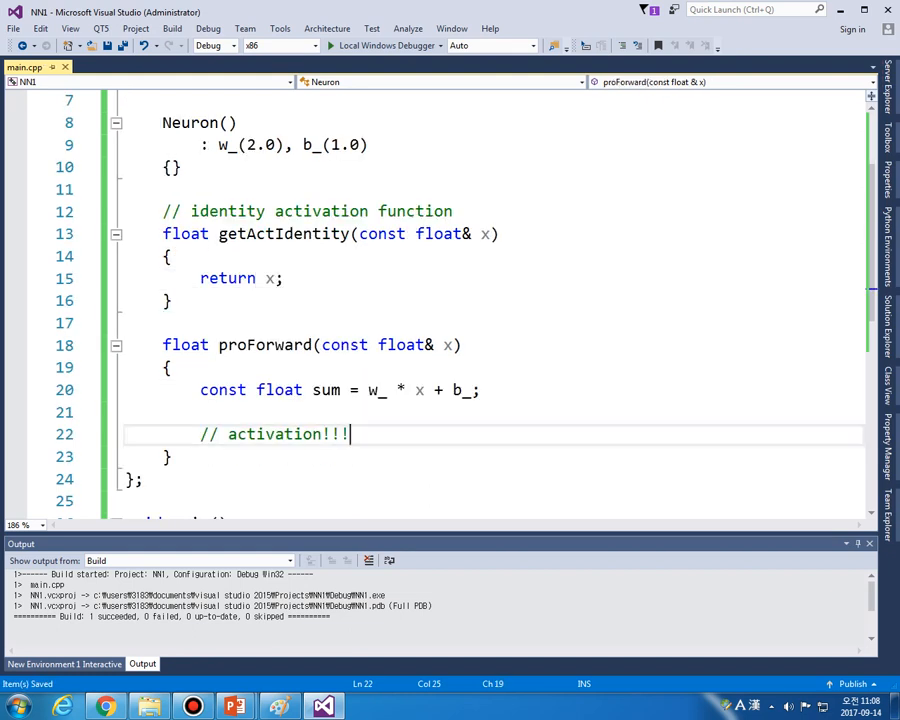
- Return getActIdentity(sum) from proForward, add an '// affine sum' comment, and save
key("Enter")
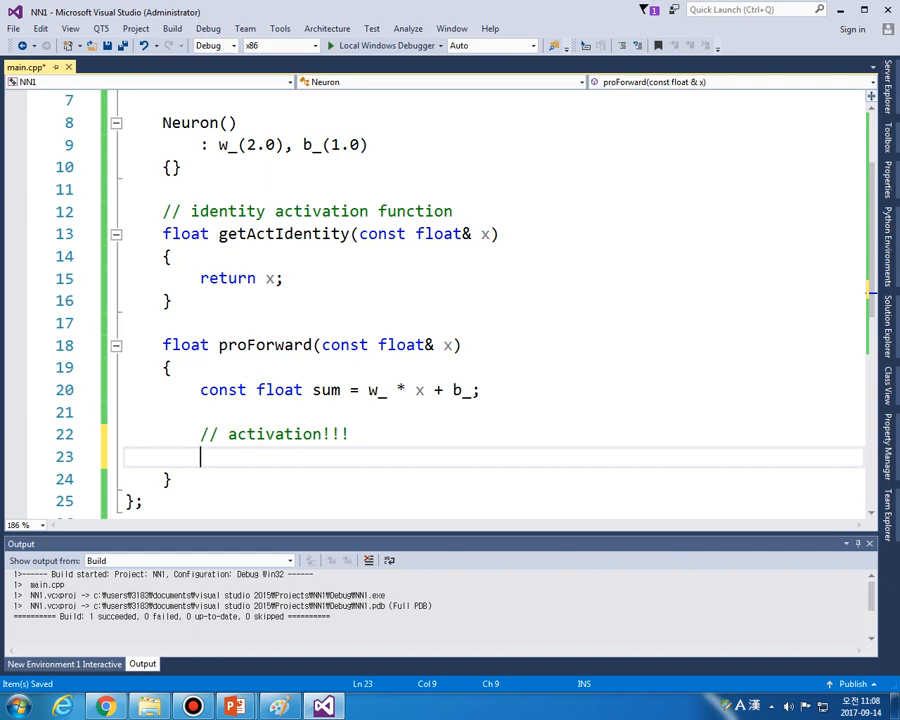
type("getAct")
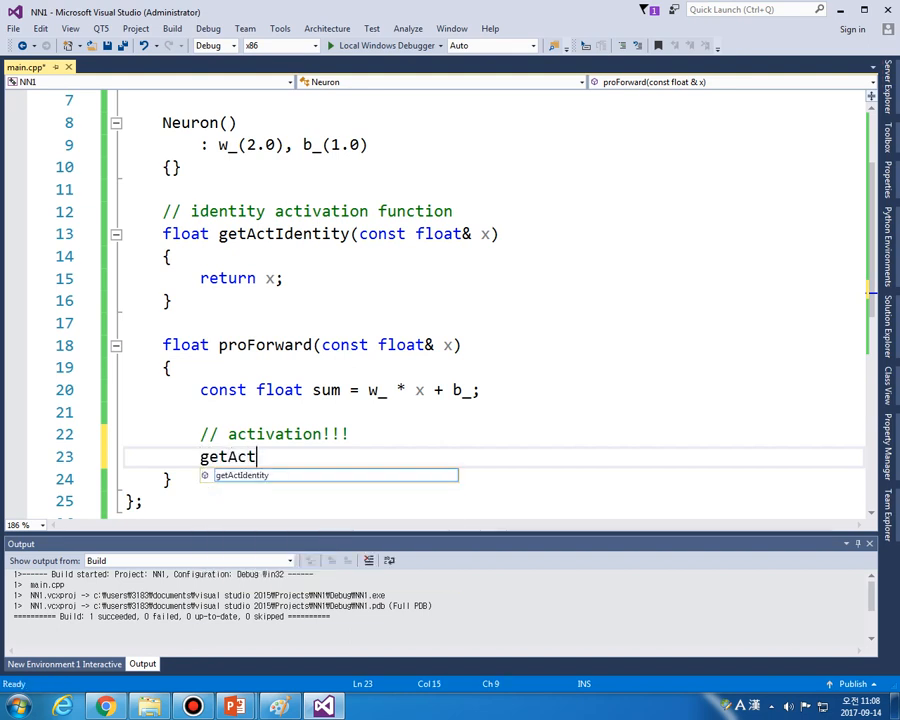
type("Identity()")
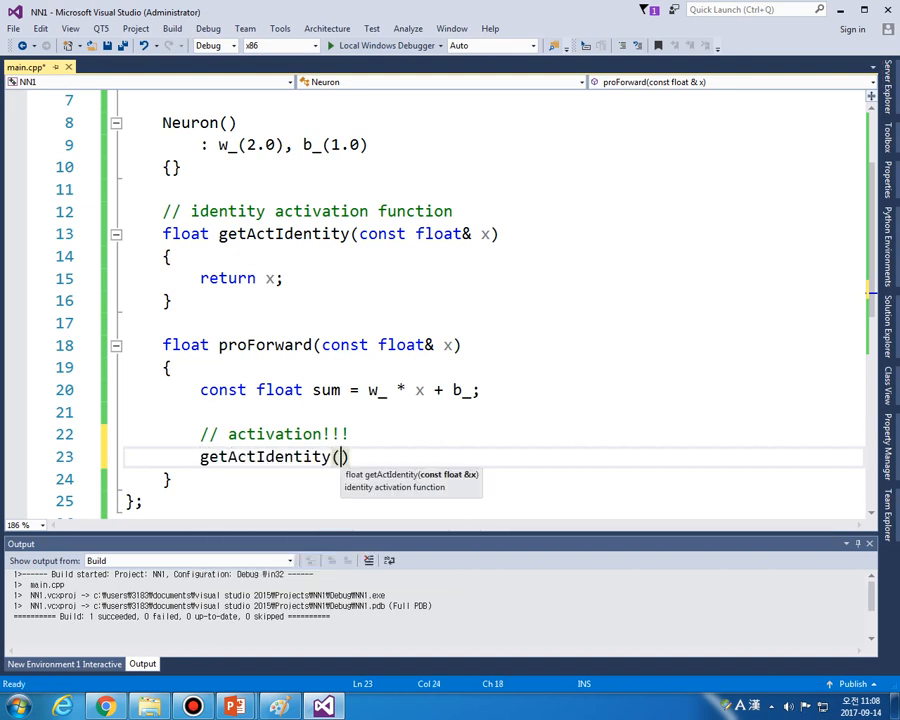
type("sum")
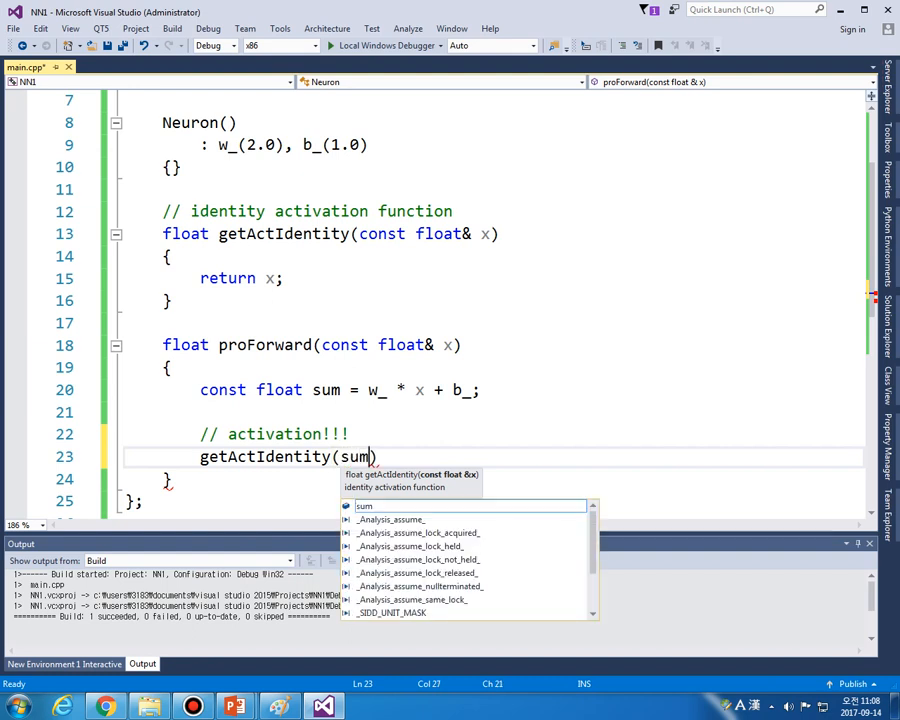
type(";")
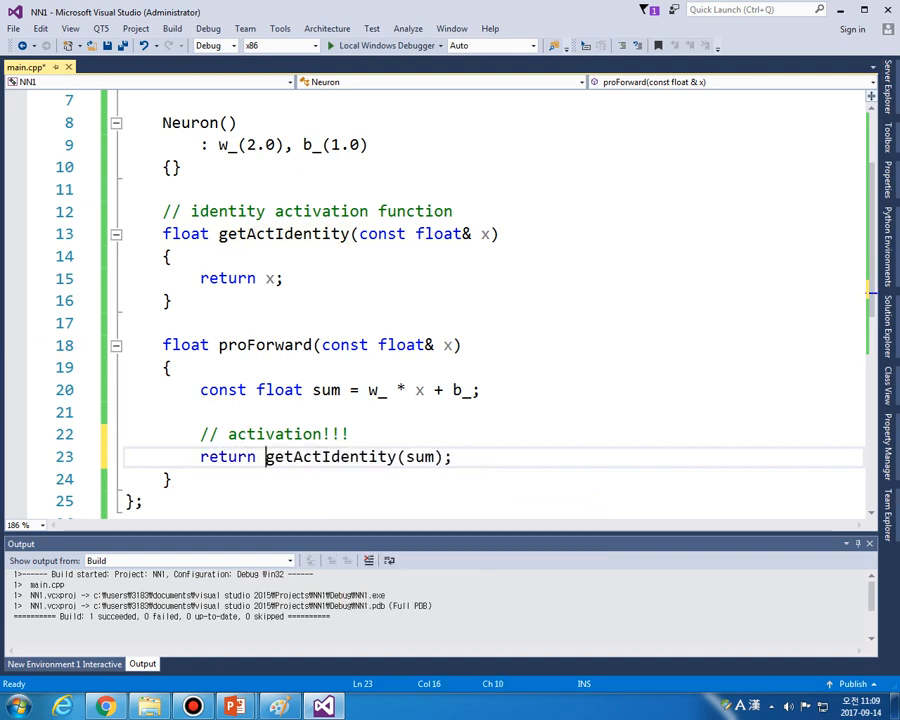
double_click(330, 457)
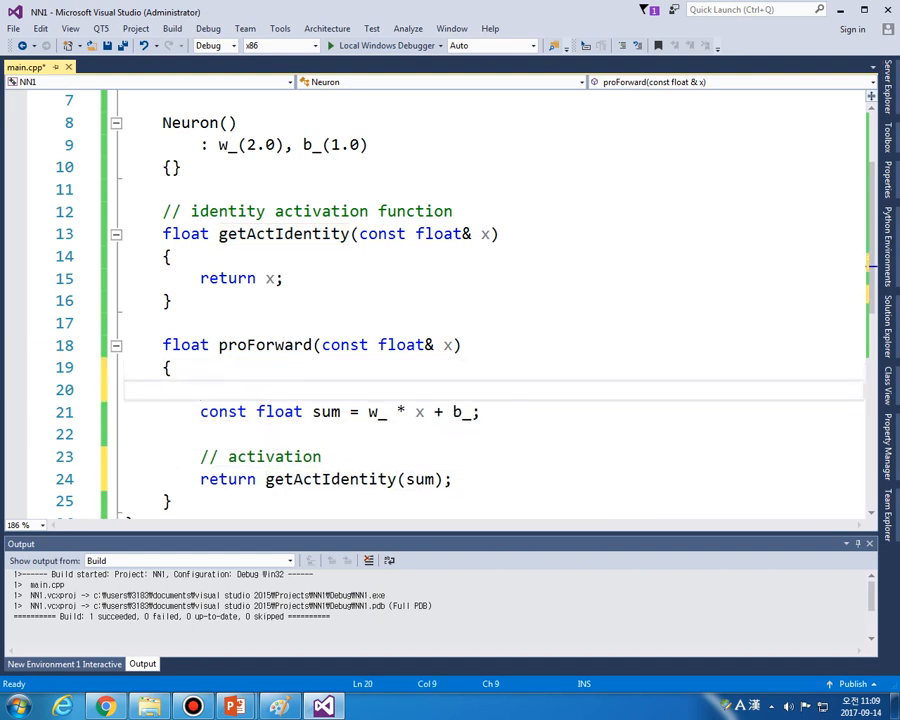
type("// affine sum")
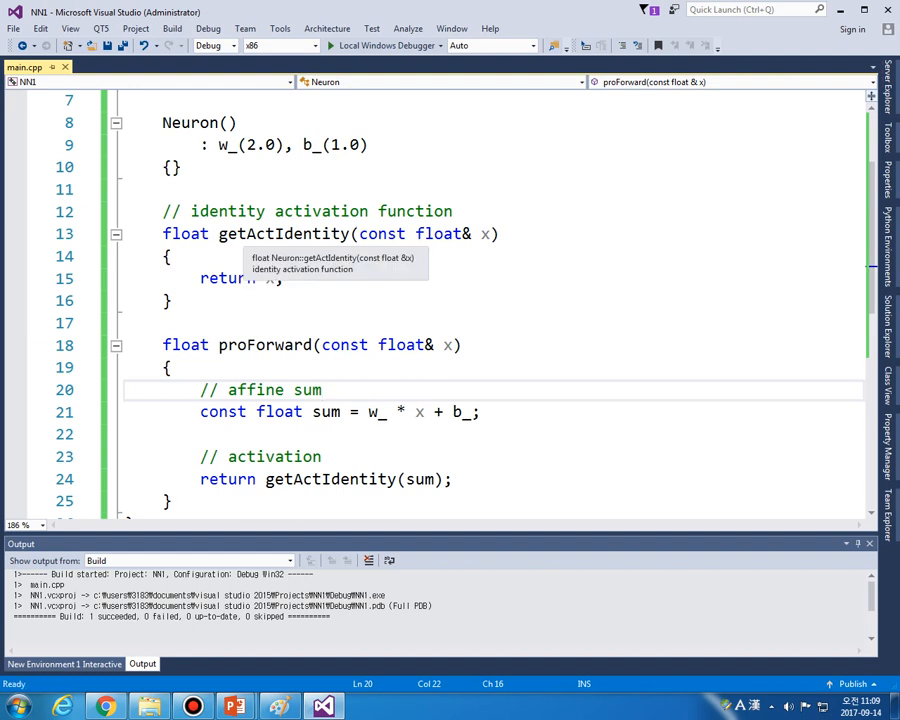
mouse_move(330, 410)
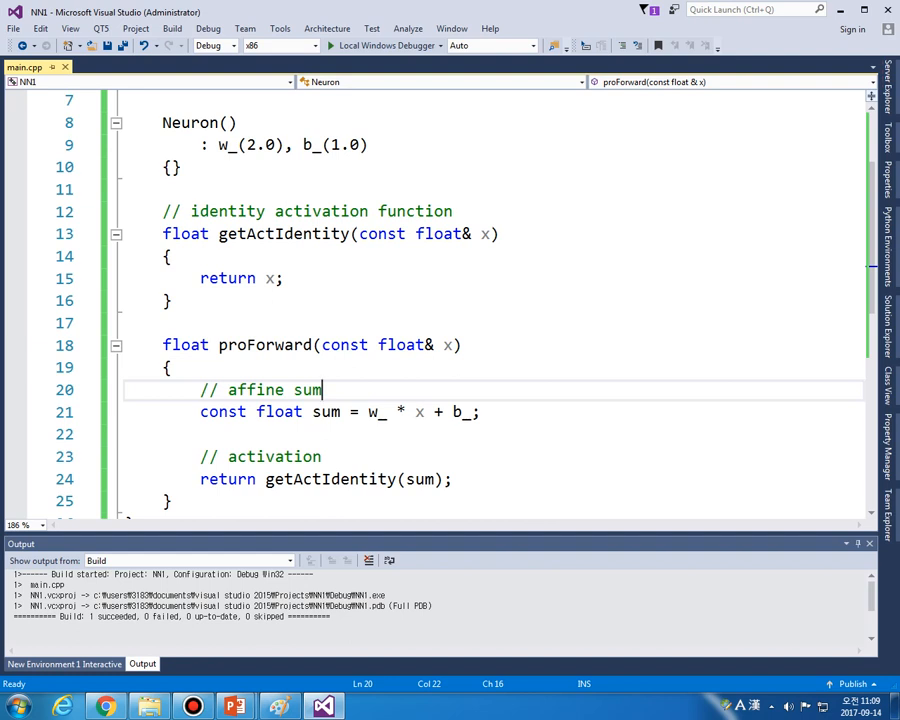
left_click(283, 233)
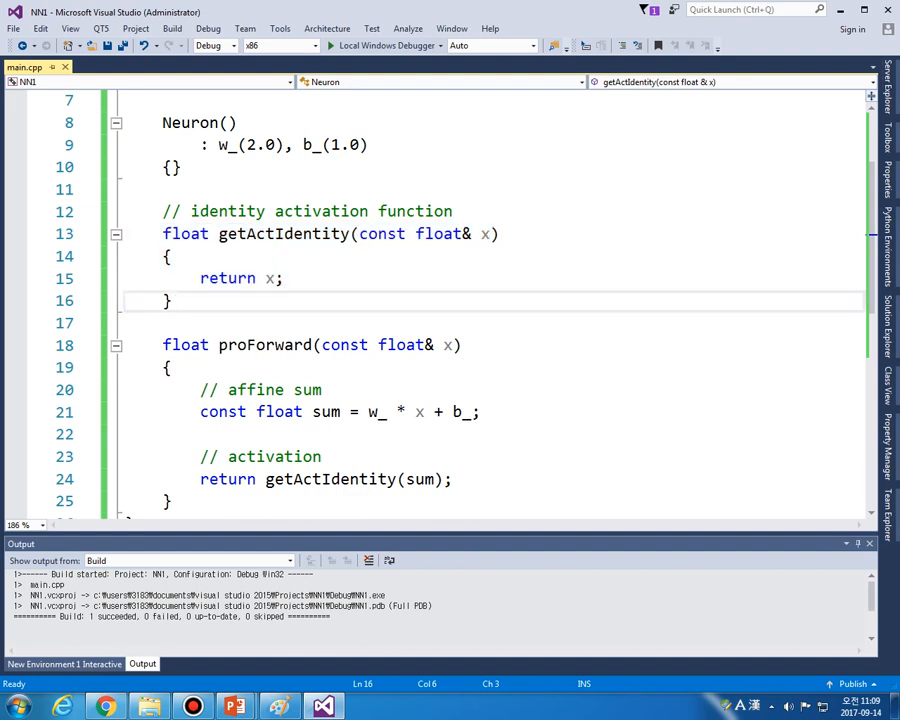
left_click(171, 300)
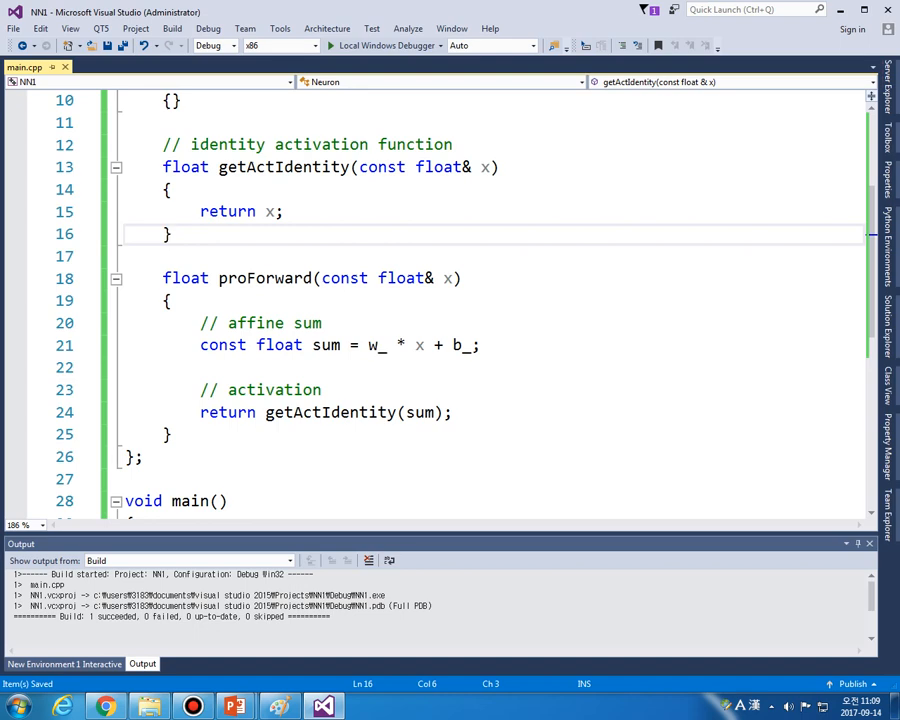
- Declare Neuron my_neuron in main and save
scroll("up", 3)
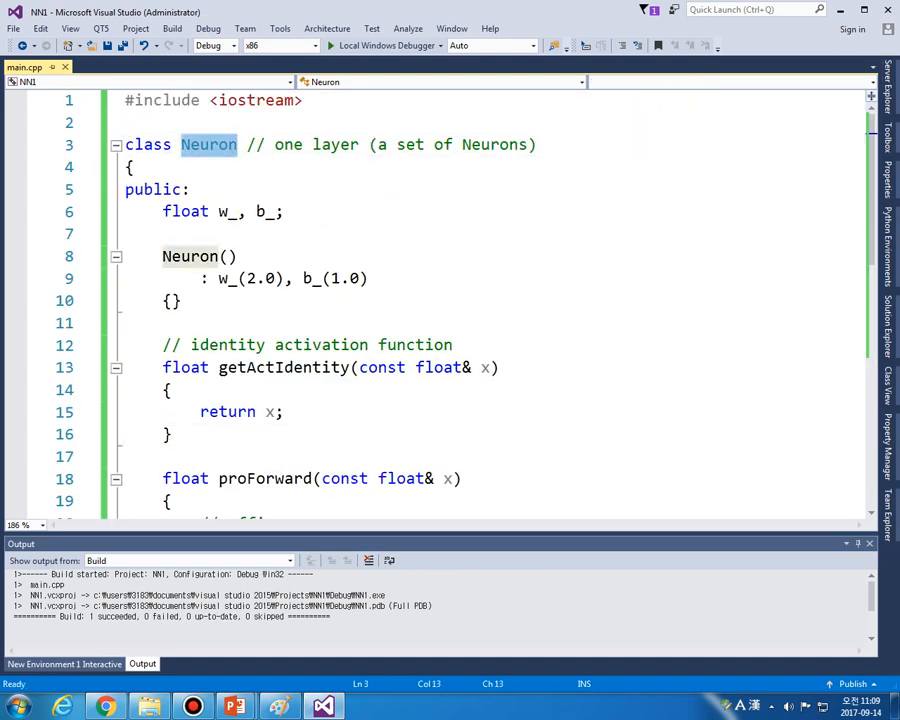
type("Neuron")
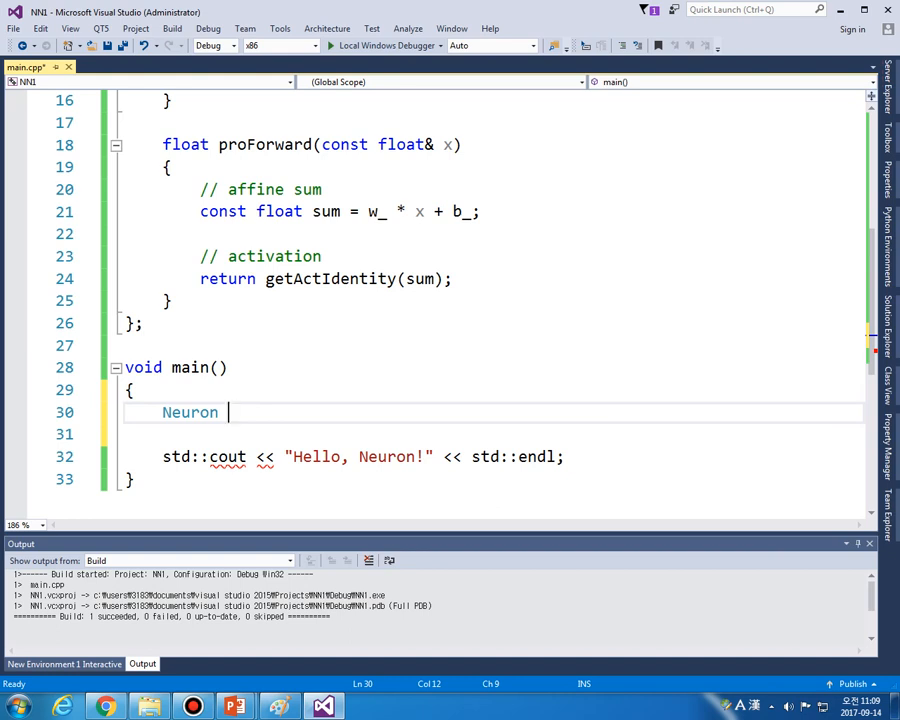
type("my_")
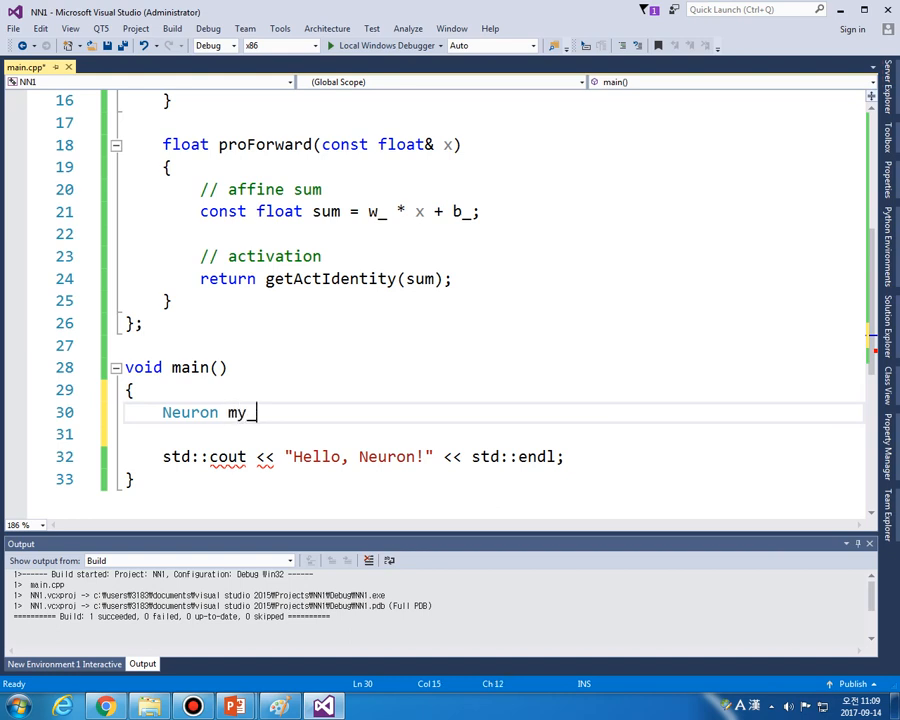
type("neuron;")
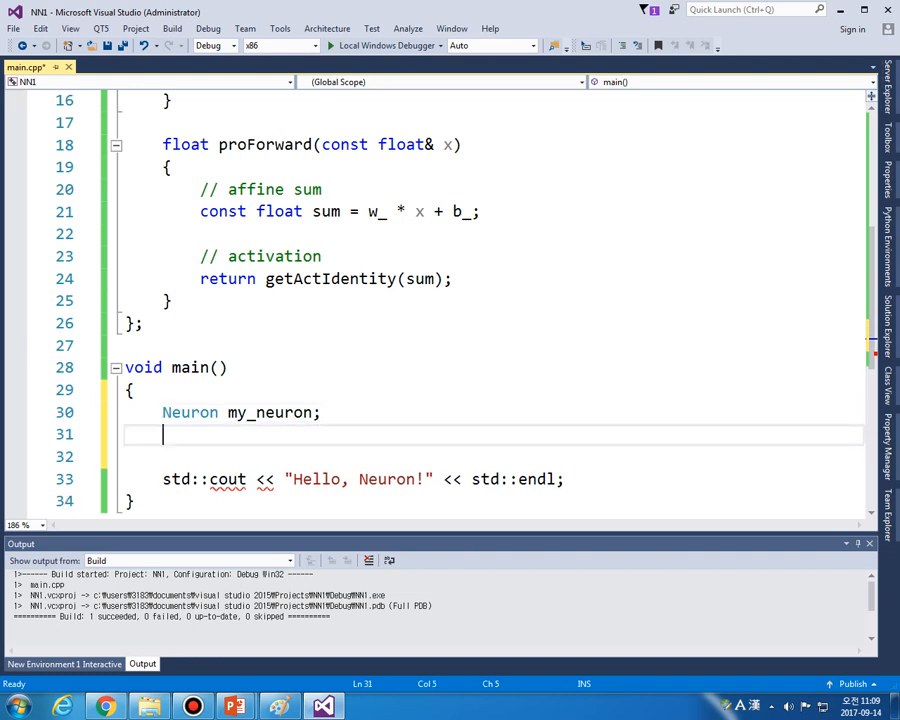
key("ctrl+s")
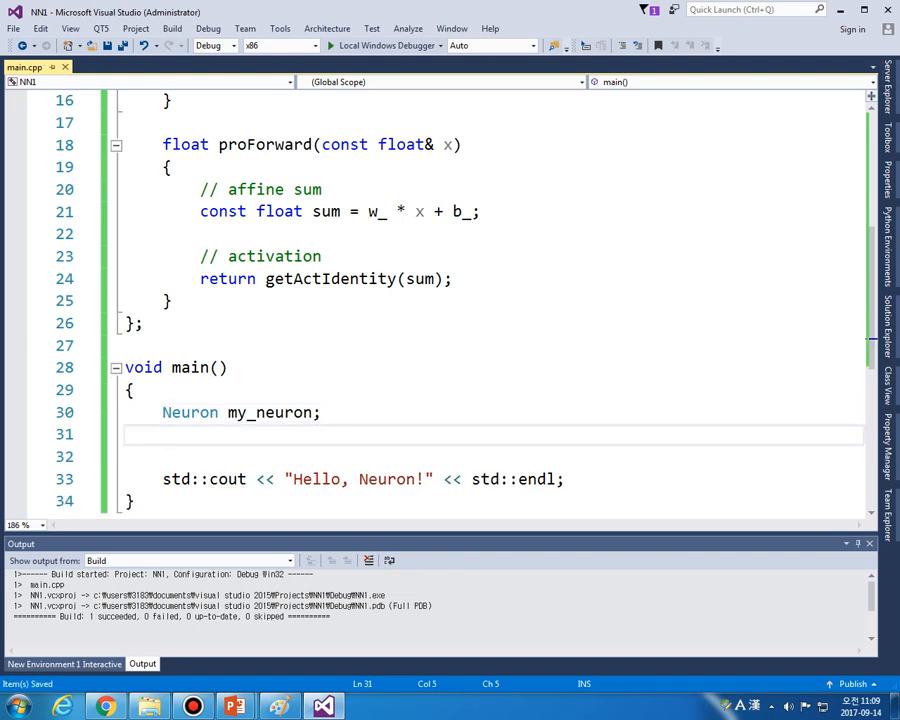
- Print my_neuron.proForward for 0.0, 0.5 and 1.0 with std::cout
type("std::cout << my_neuron")
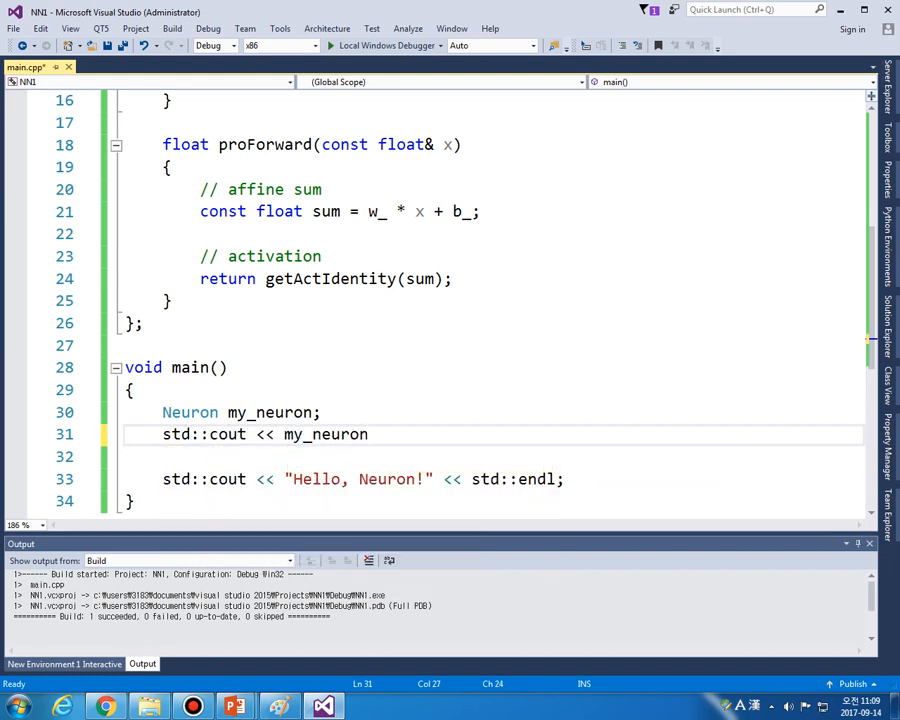
type(".proForward")
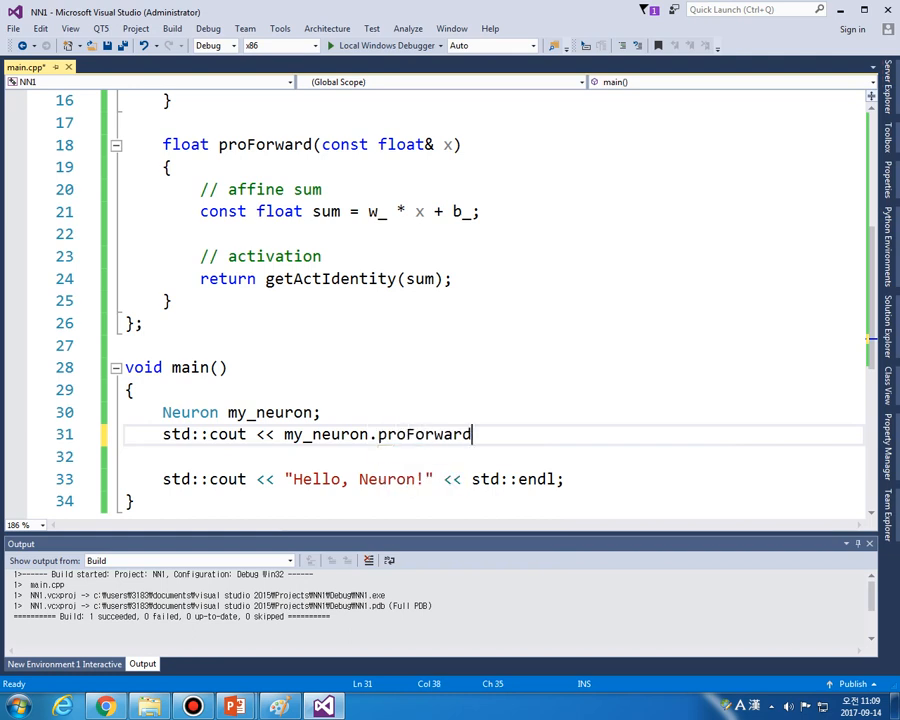
type("(0.0) << std::endl;")
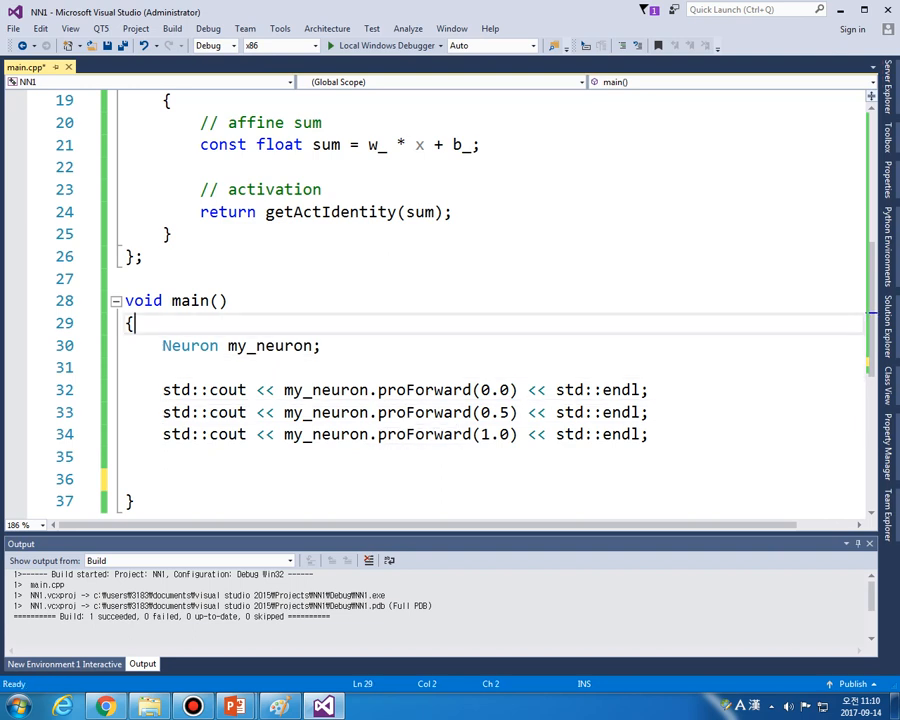
key("Enter")
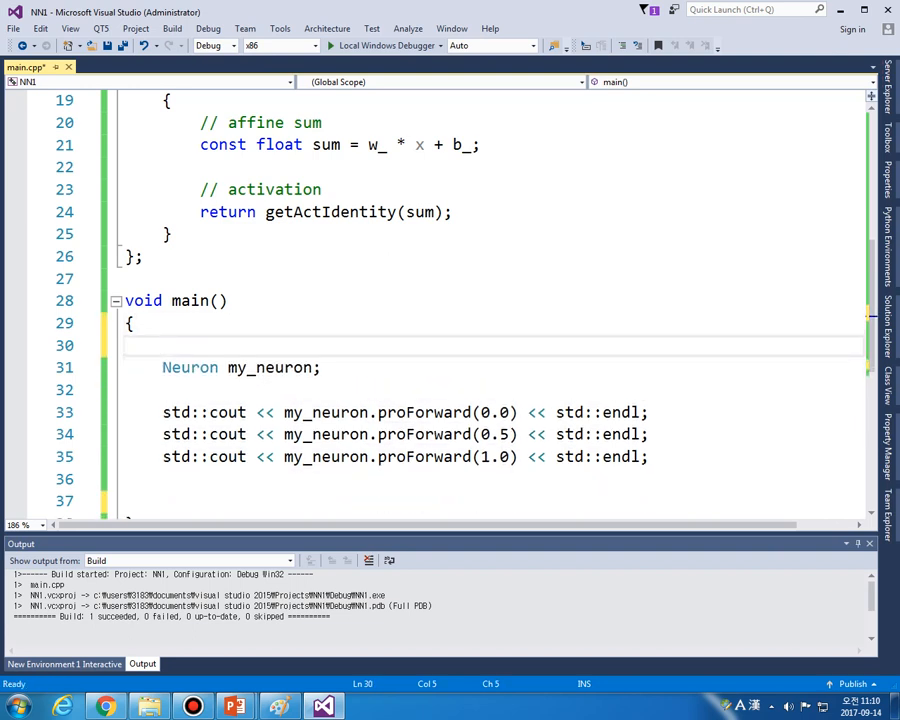
key("Backspace")
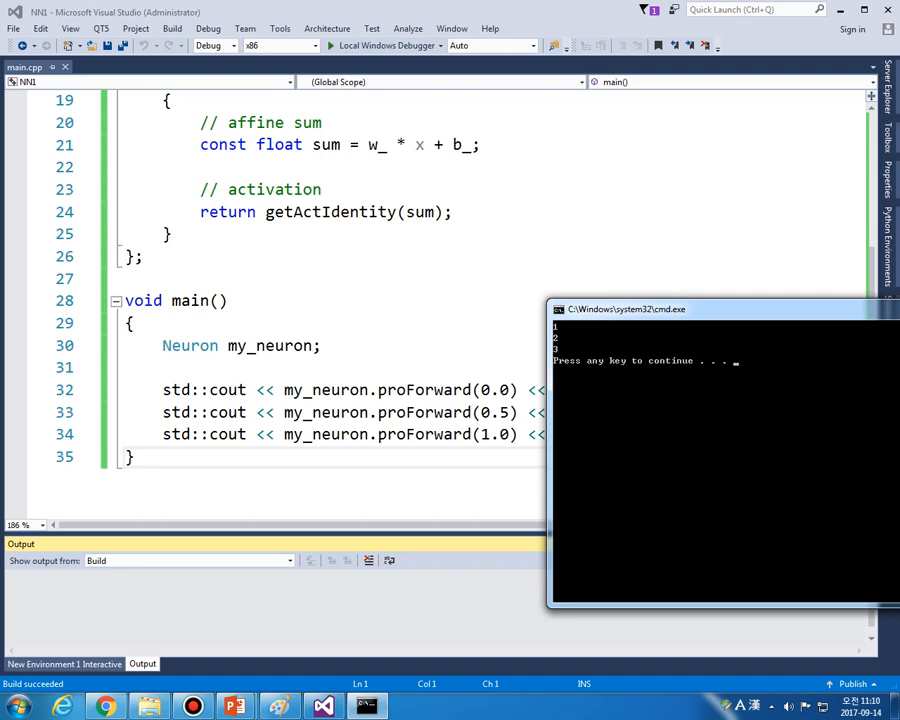
- Run the neuron test and check the console shows 1, 2, 3
left_click_drag(725, 309, 418, 321)
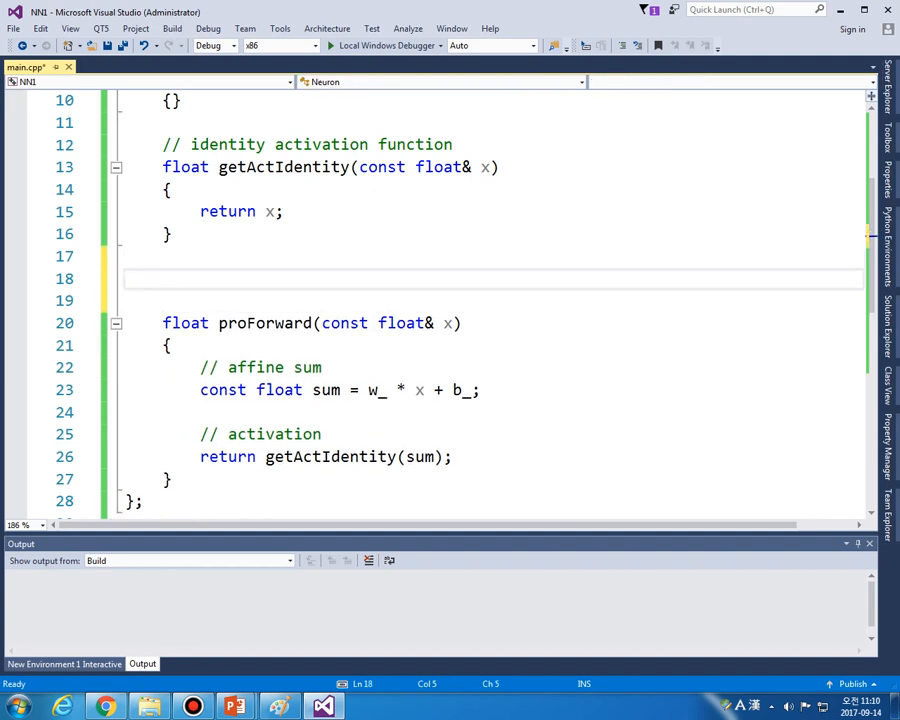
- Add a '// ReLU activation function' comment and declare getActReLU(const float& x)
type("float")
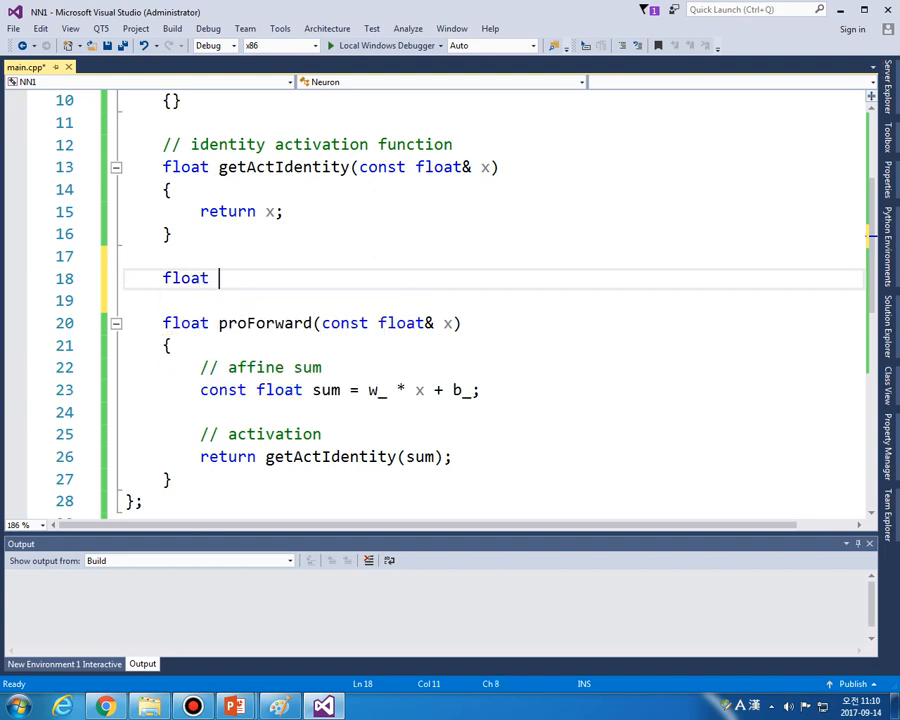
type("//")
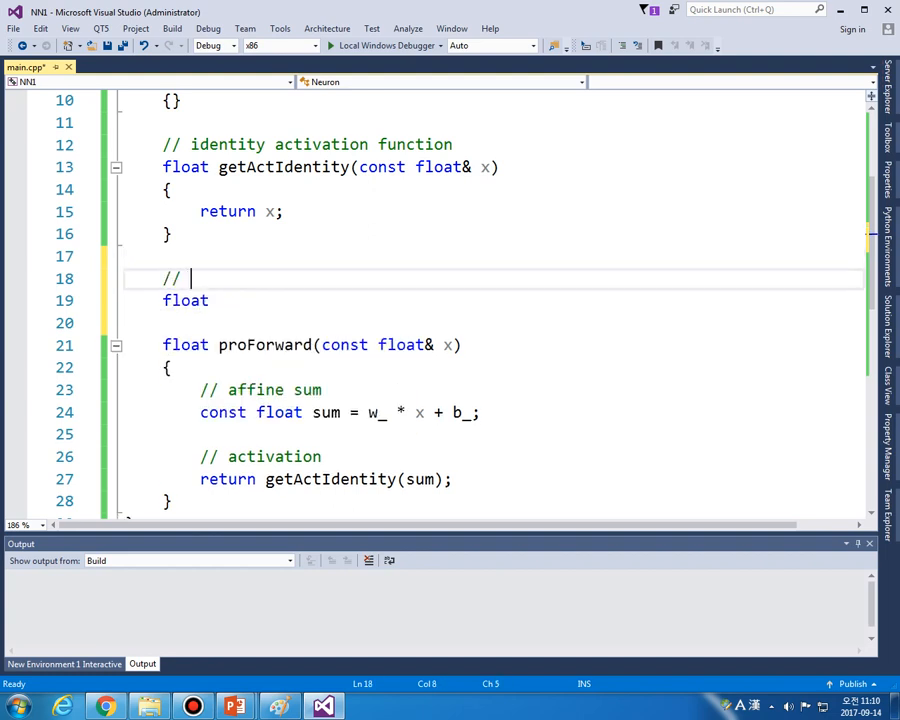
type("ReL")
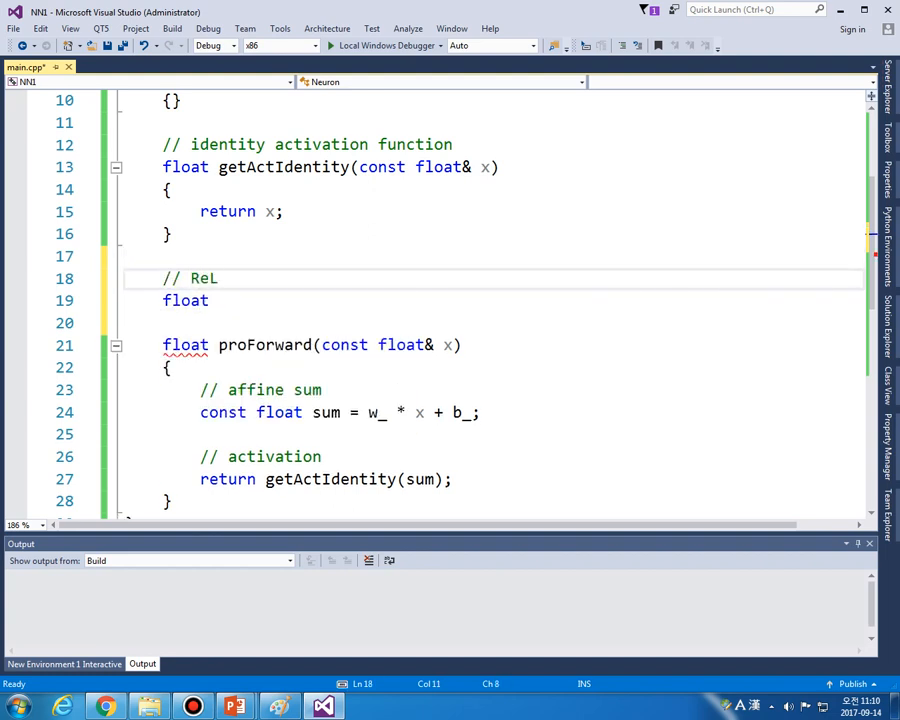
type("U activation function")
left_click(494, 300)
type(" getActRE")
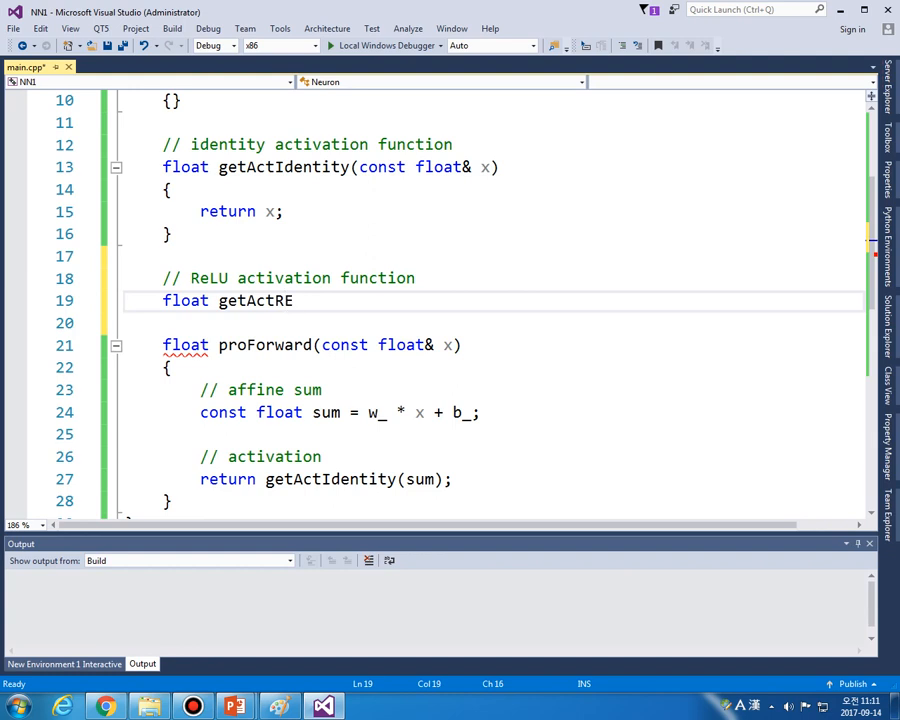
type("LU(const fl")
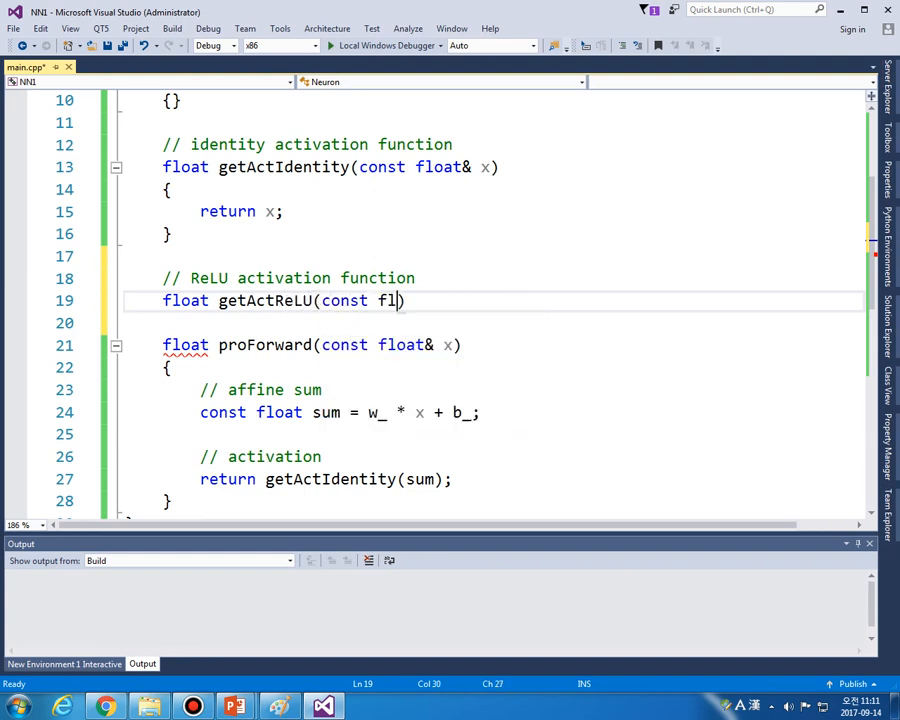
type("oat& x)")
left_click(492, 323)
type("{")
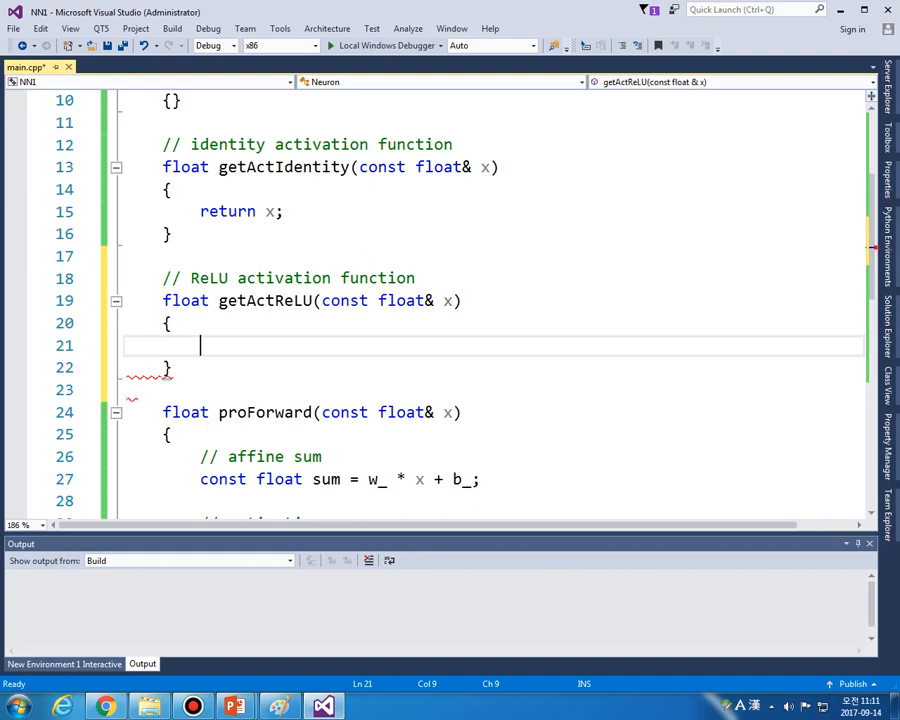
- Make getActReLU return std::max(0.0f, x), adding an #include line at the top
type("return std::")
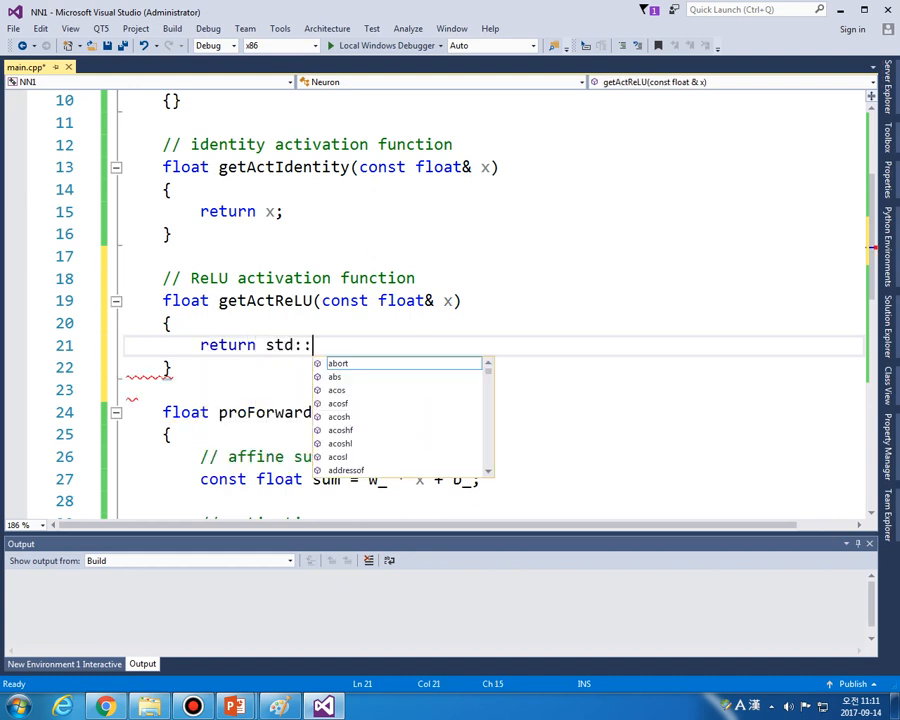
type("max_align_t()")
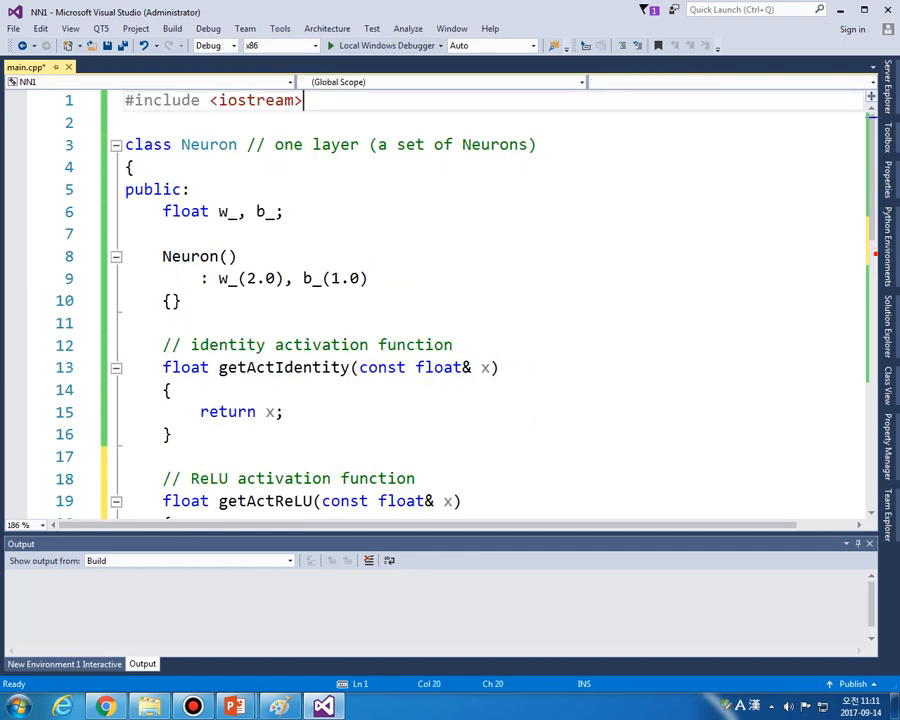
type("#include <")
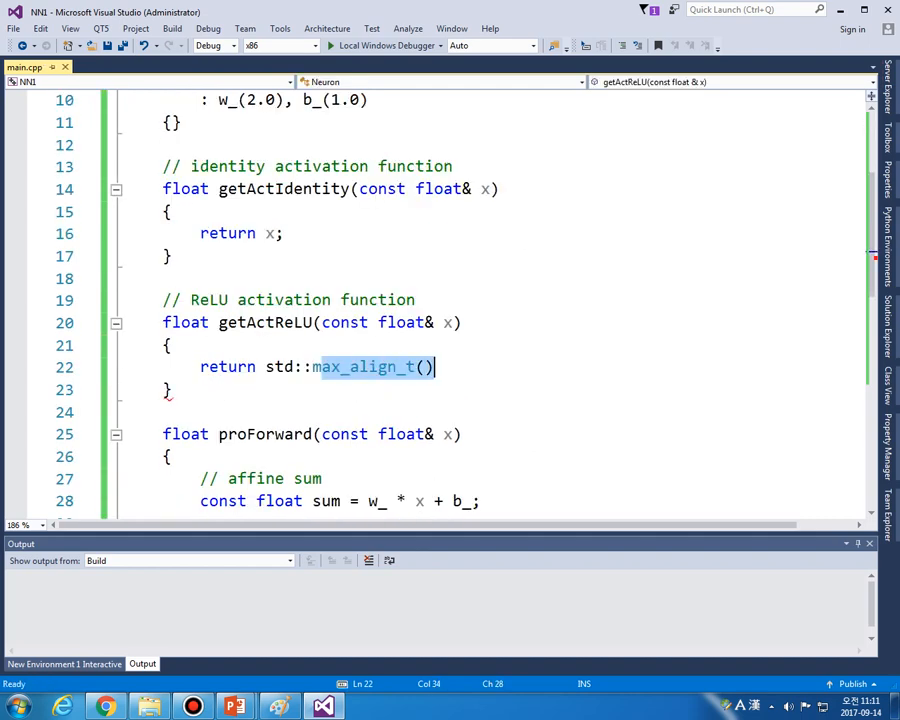
type("max(")
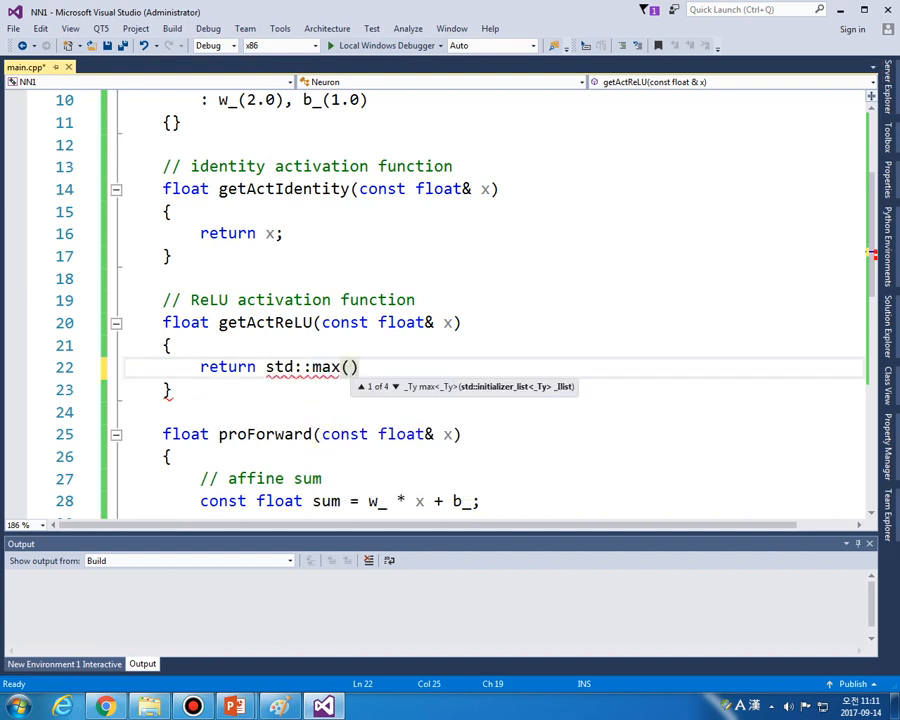
type("0.0")
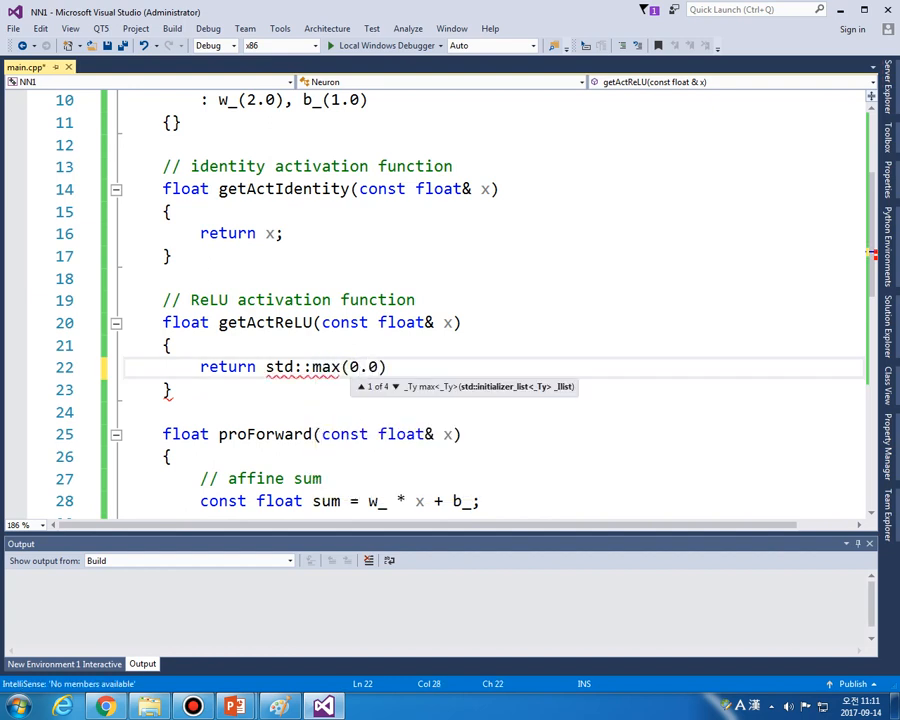
type("f, x")
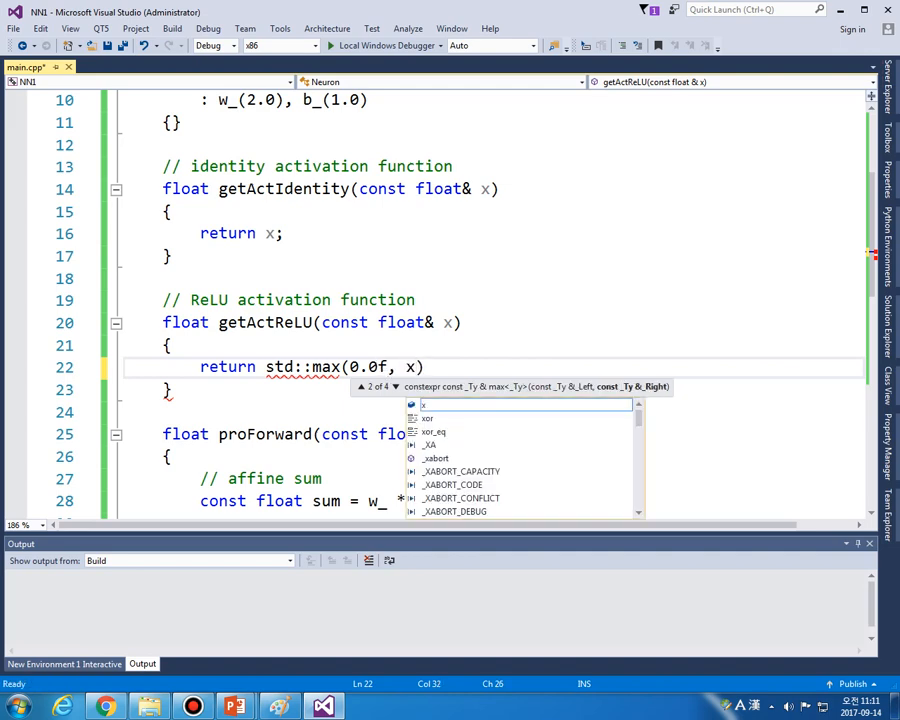
type(";")
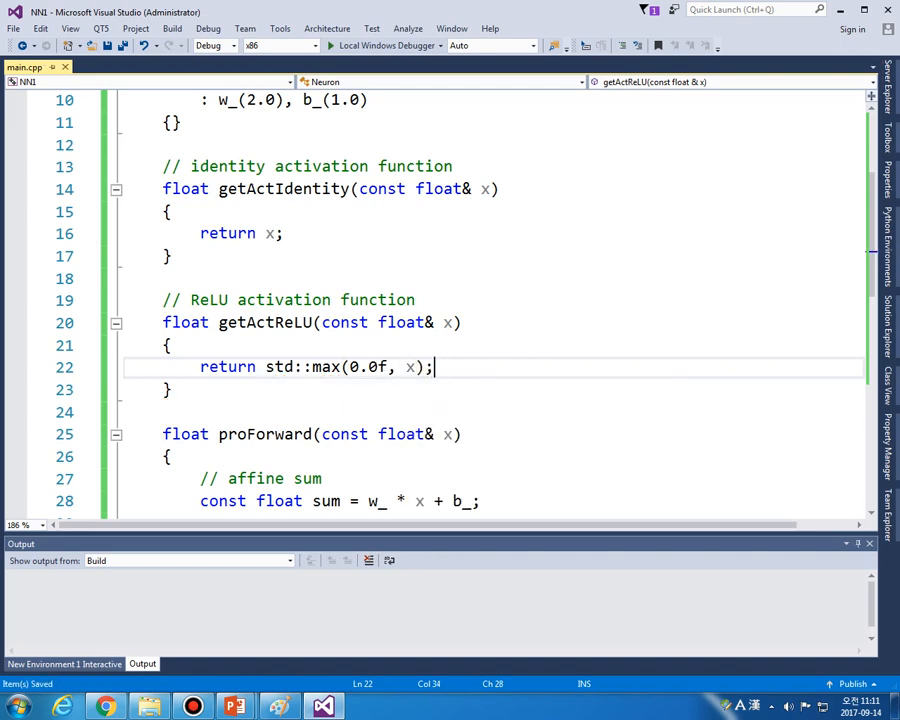
scroll("down", 3)
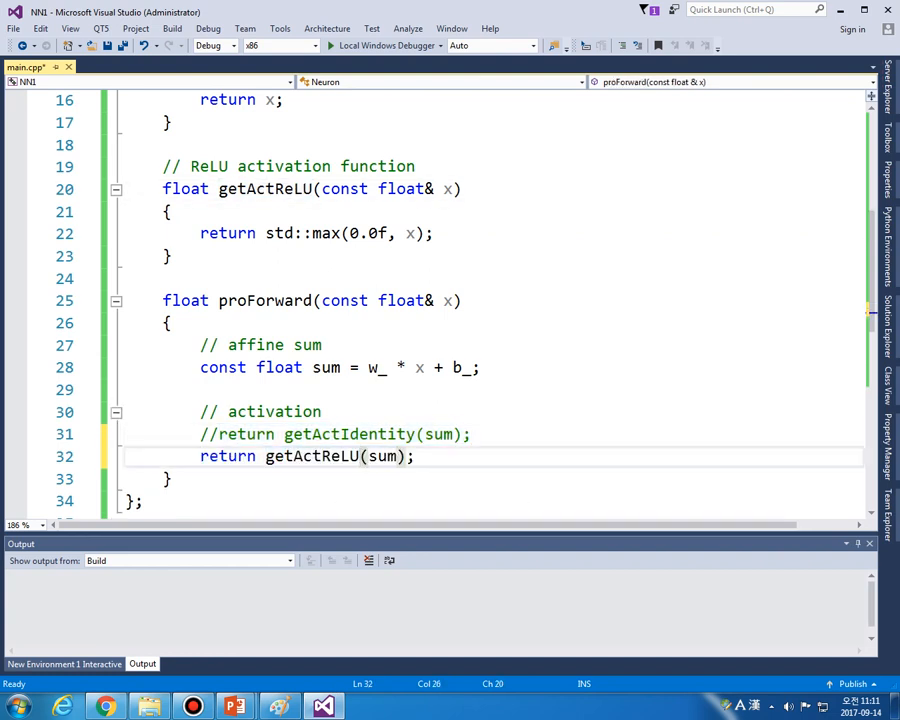
- Save proForward returning getActReLU(sum) with the identity return commented out
key("ctrl+s")
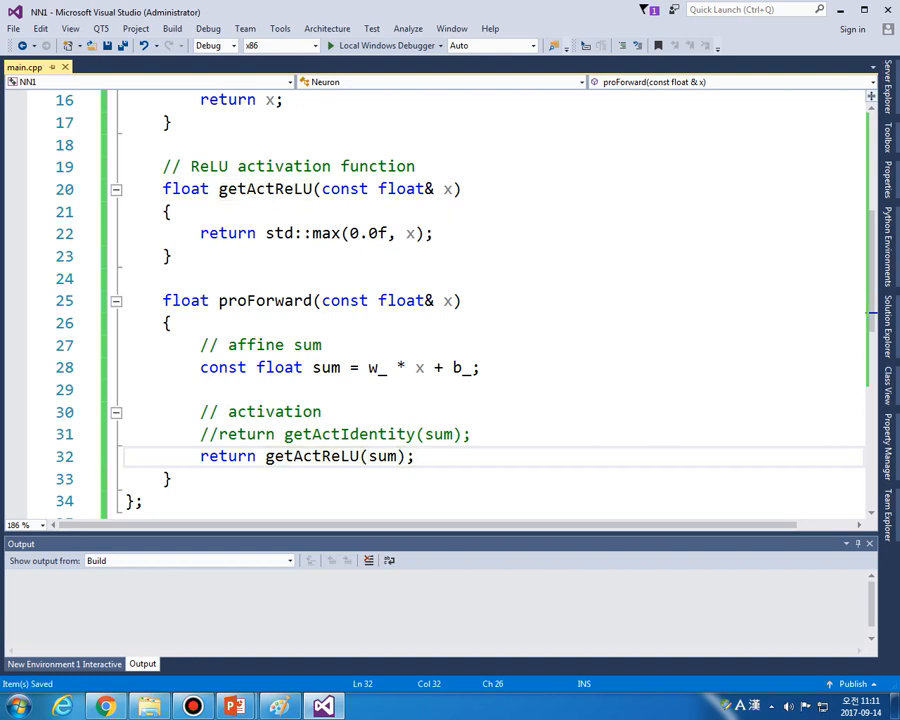
left_click(412, 456)
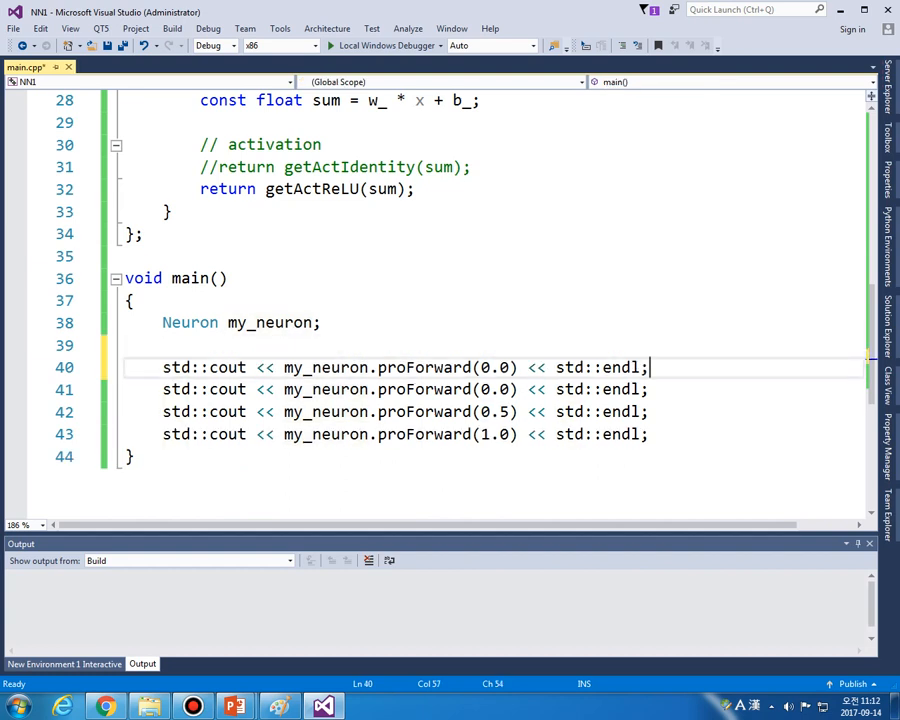
- Change the duplicated print lines to inputs -1.0 and -0.5, then run
type("-1")
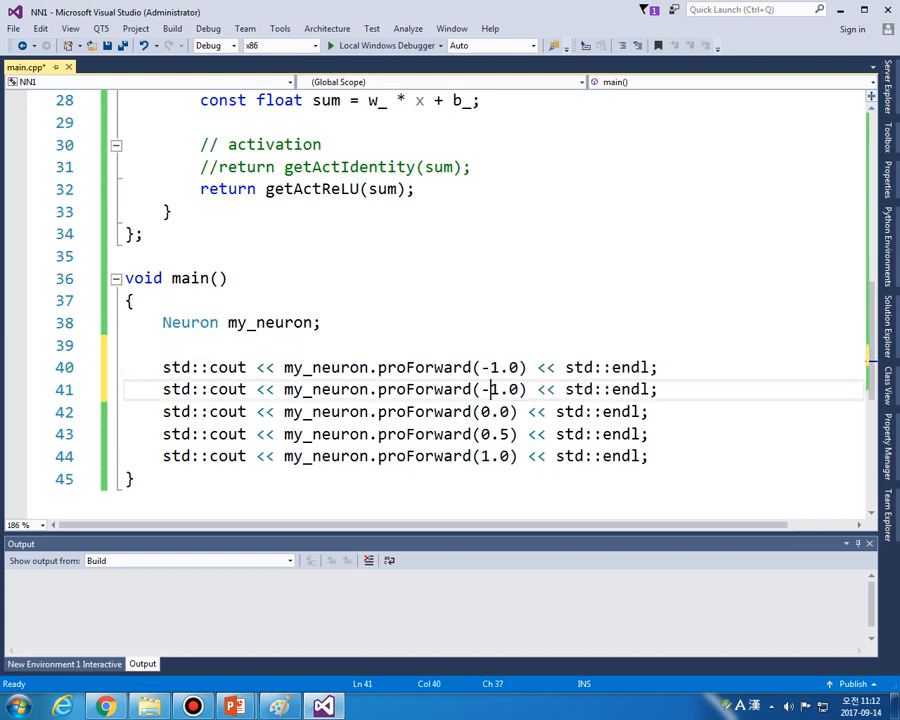
type("-0.5")
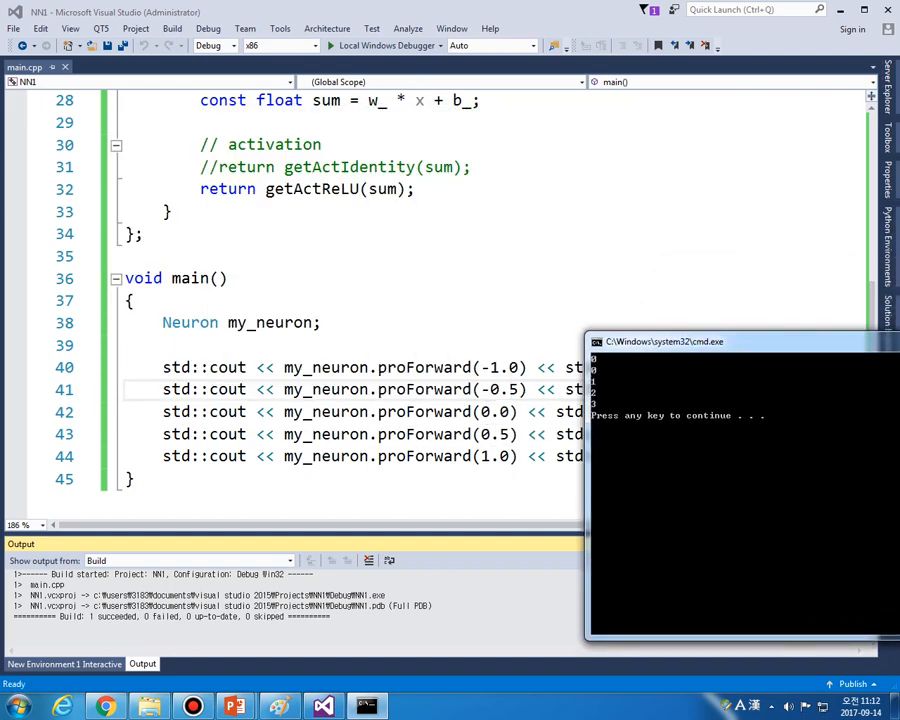
mouse_move(490, 412)
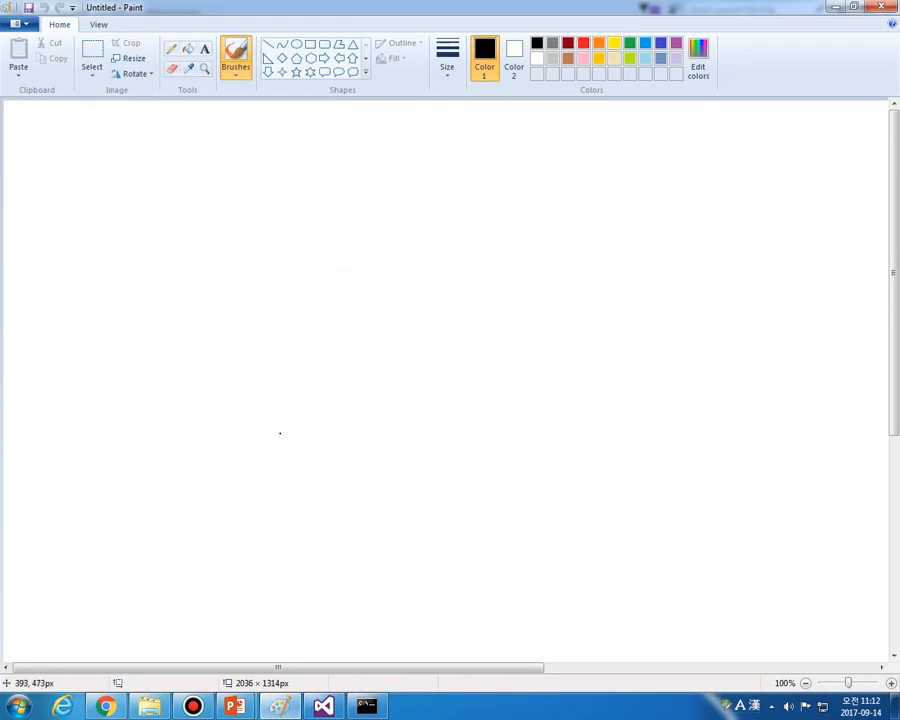
- Draw the ReLU curve, x and y axes with labels, origin mark and dashed diagonal
left_click_drag(170, 432, 589, 203)
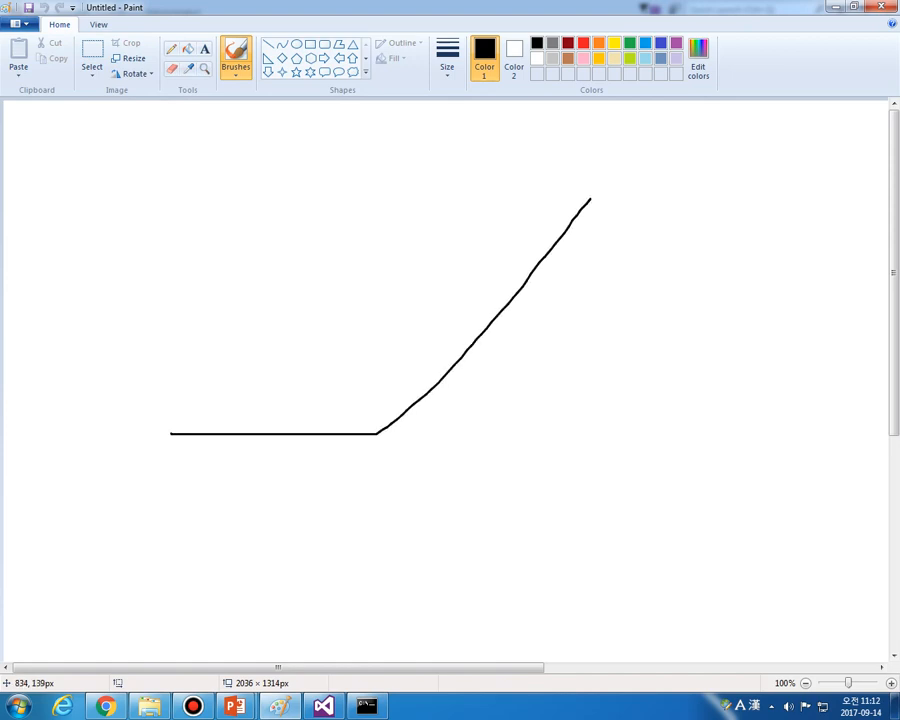
left_click_drag(393, 172, 397, 578)
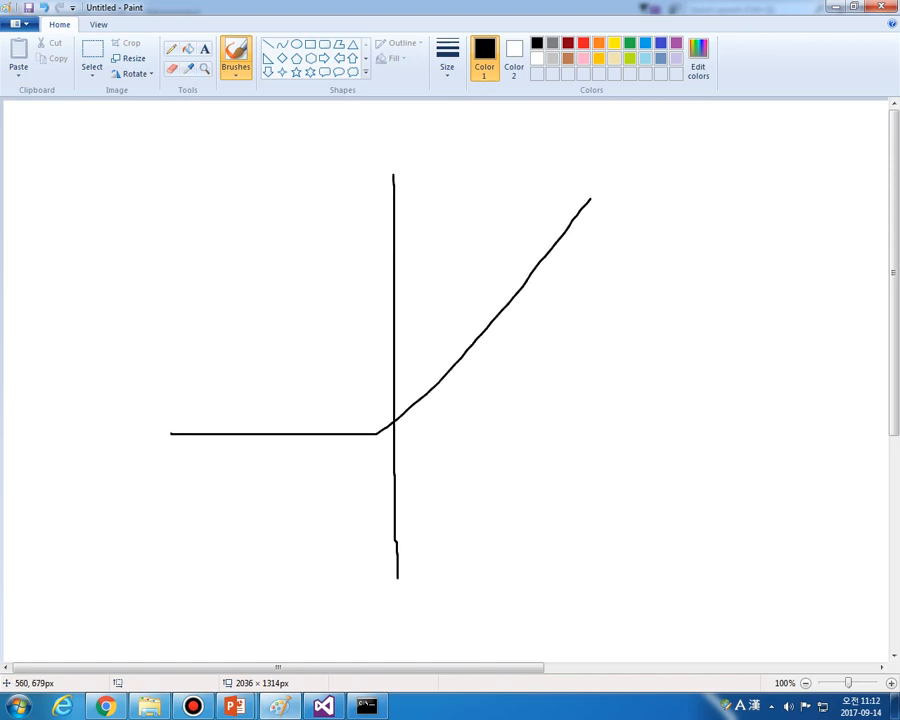
left_click_drag(395, 432, 510, 432)
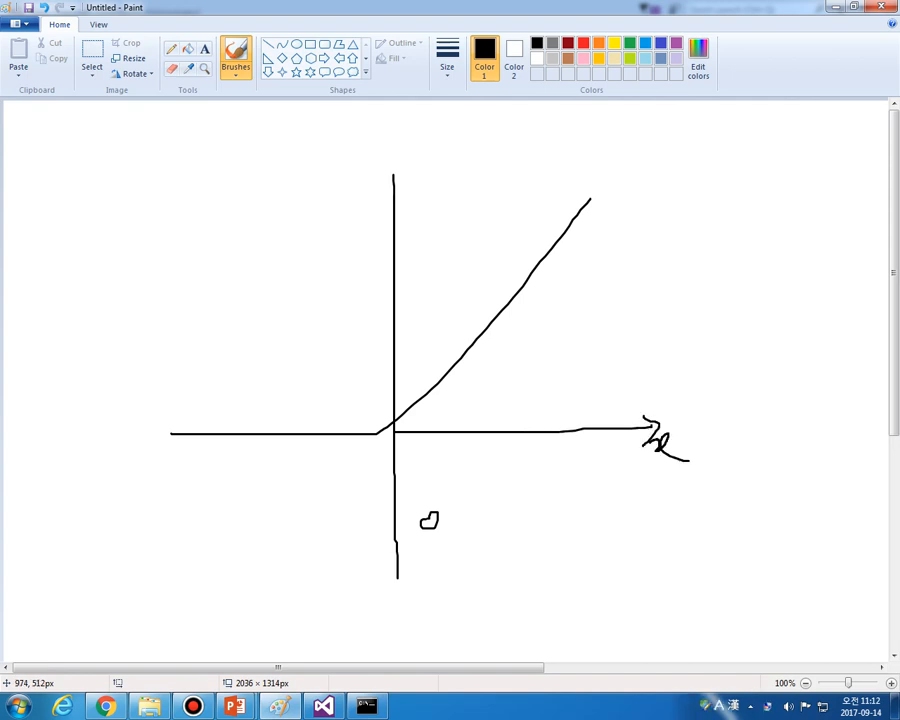
left_click_drag(383, 135, 398, 185)
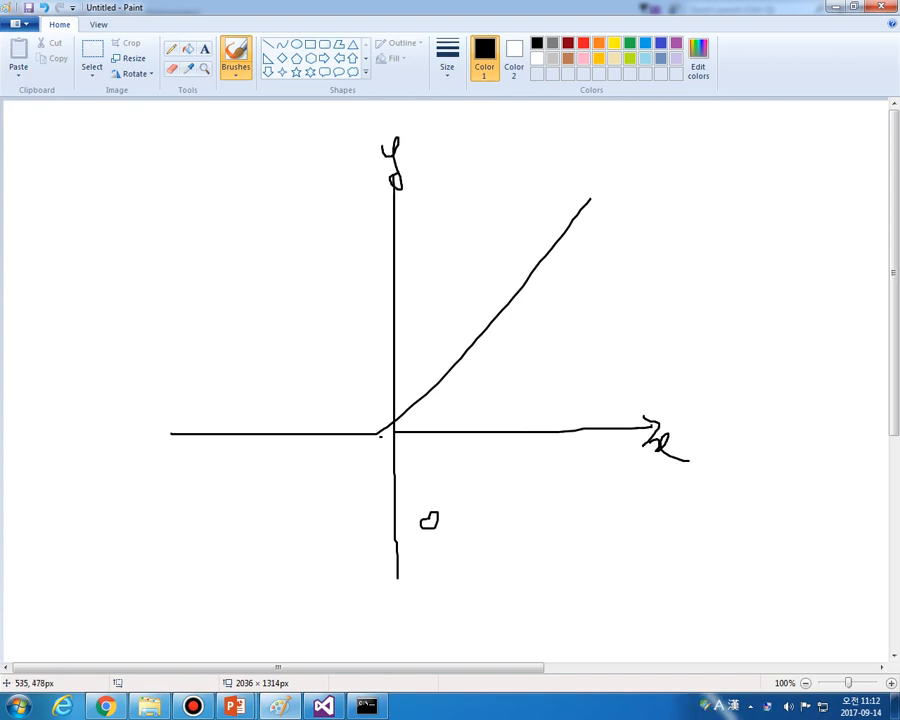
left_click_drag(390, 430, 340, 480)
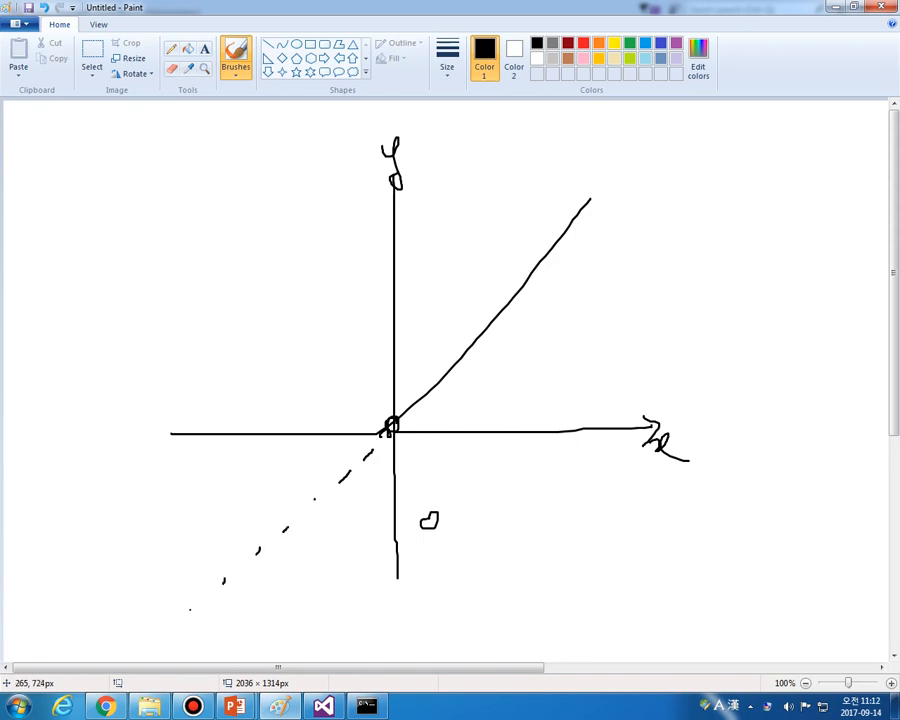
left_click_drag(185, 613, 143, 643)
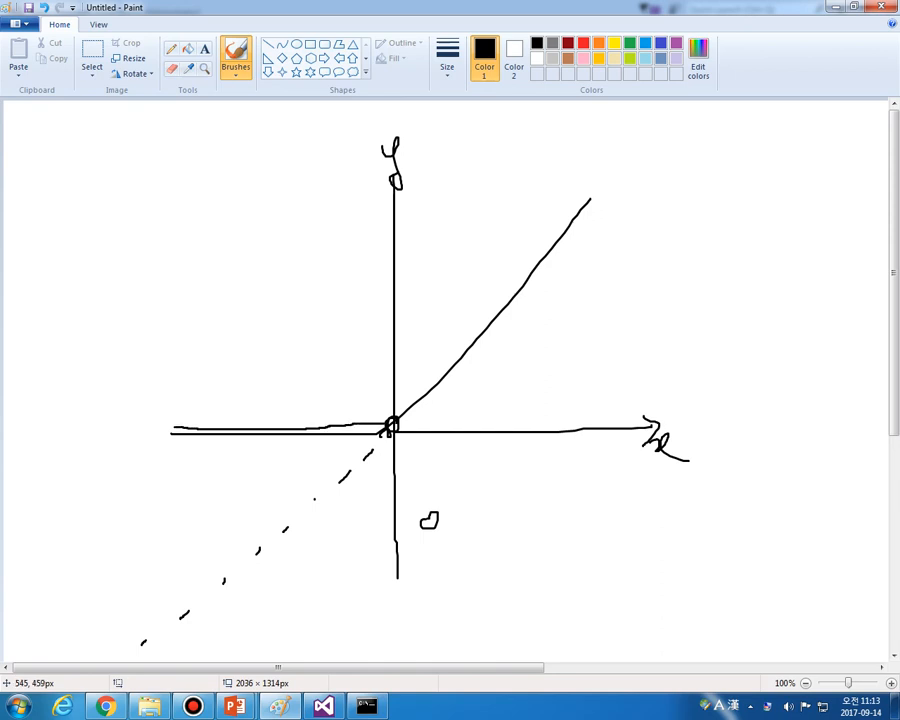
left_click_drag(390, 425, 568, 207)
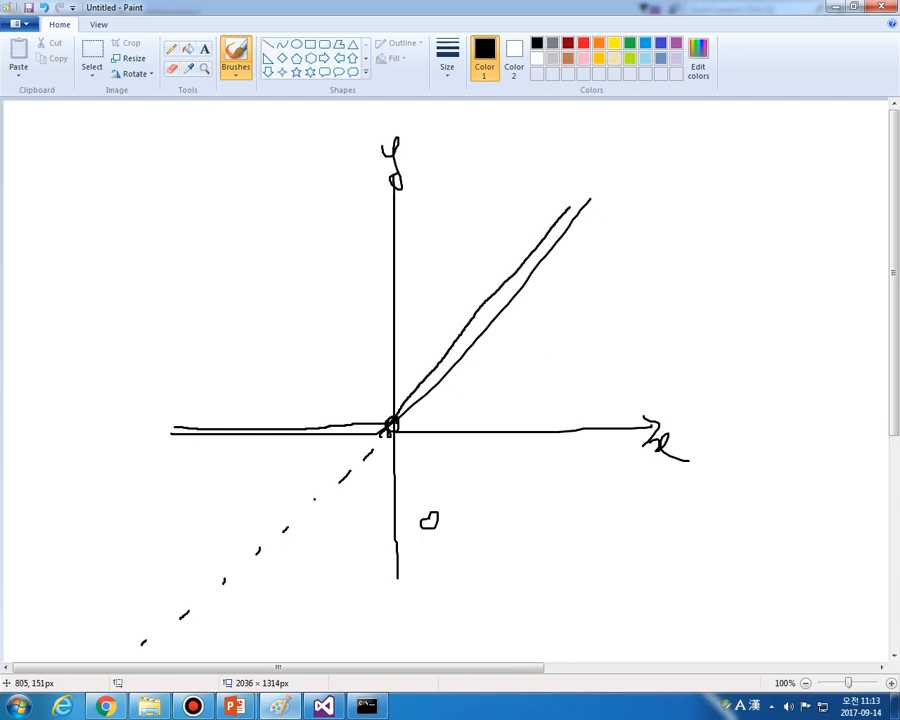